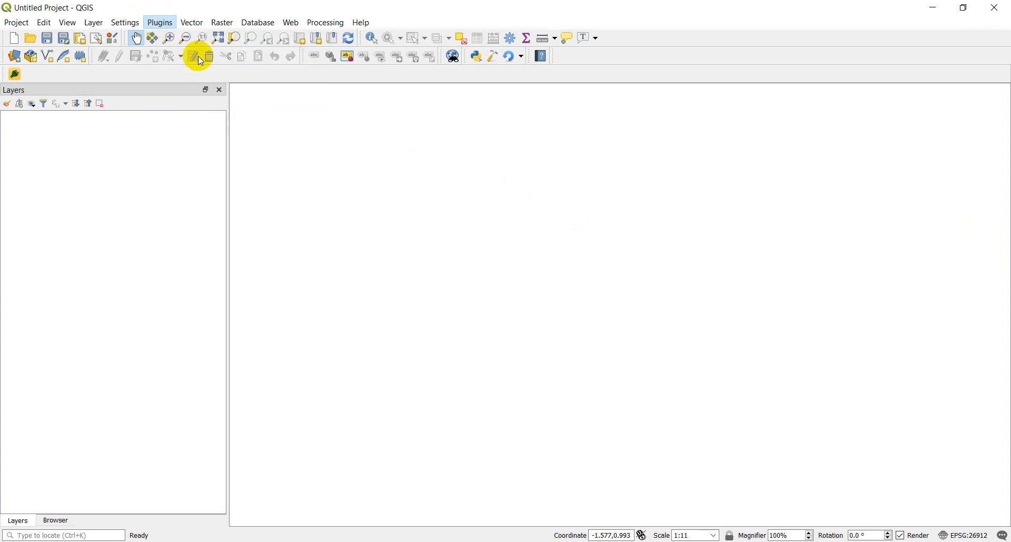
Step: Start a new empty script in the Python console's script editor
left_click(475, 56)
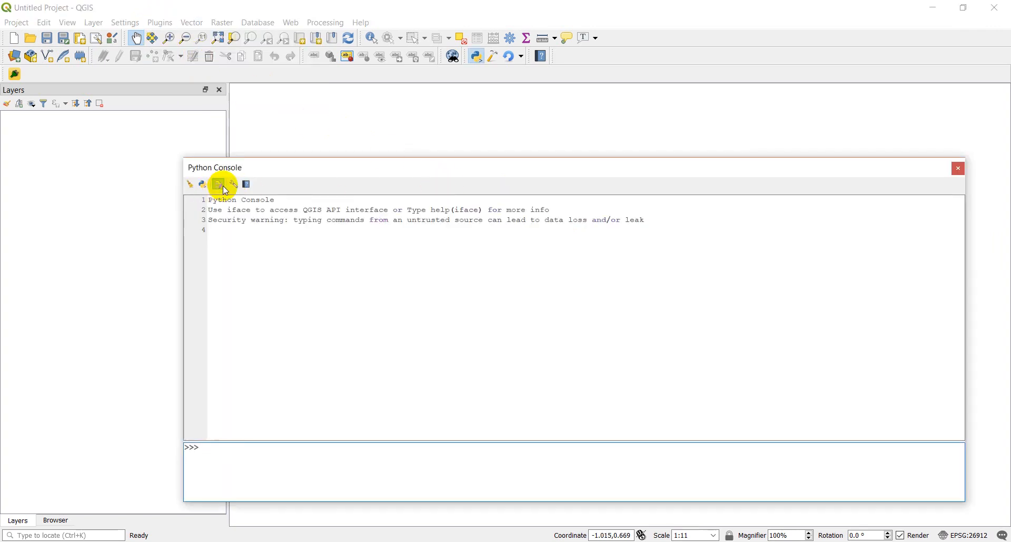
left_click(218, 185)
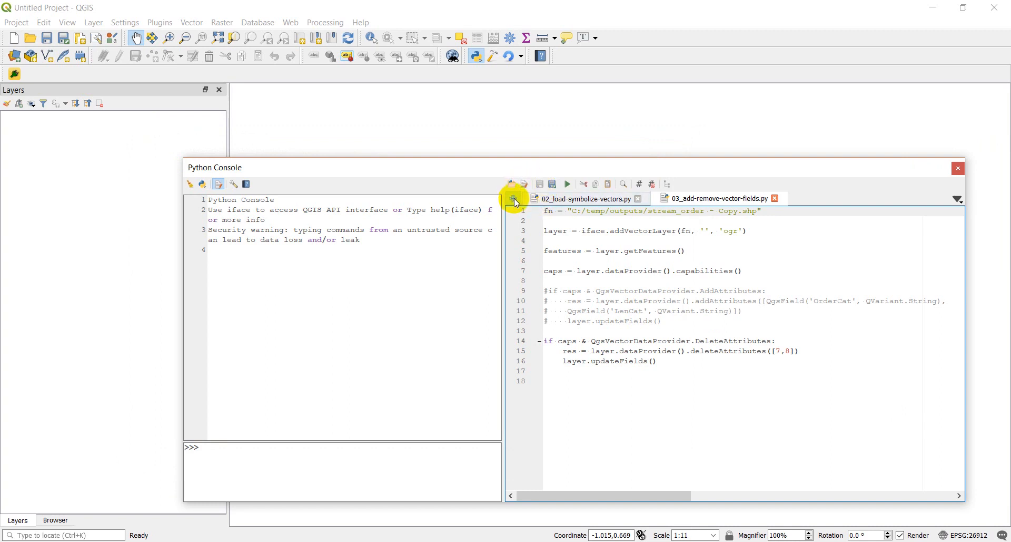
left_click(513, 185)
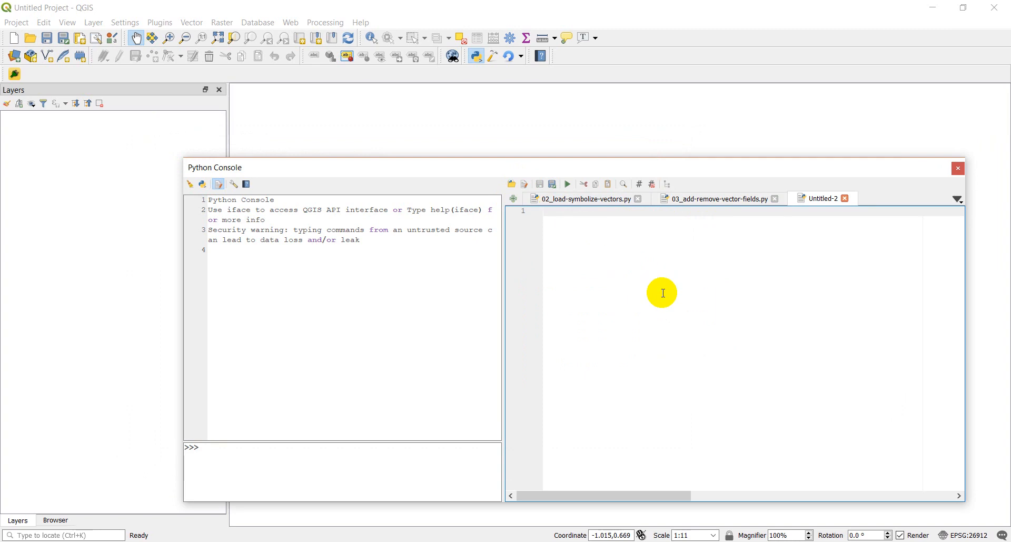
Step: Write the dem.tif path, QFileInfo base name, and layer = iface.addRasterLayer(fn, fname)
type("fn")
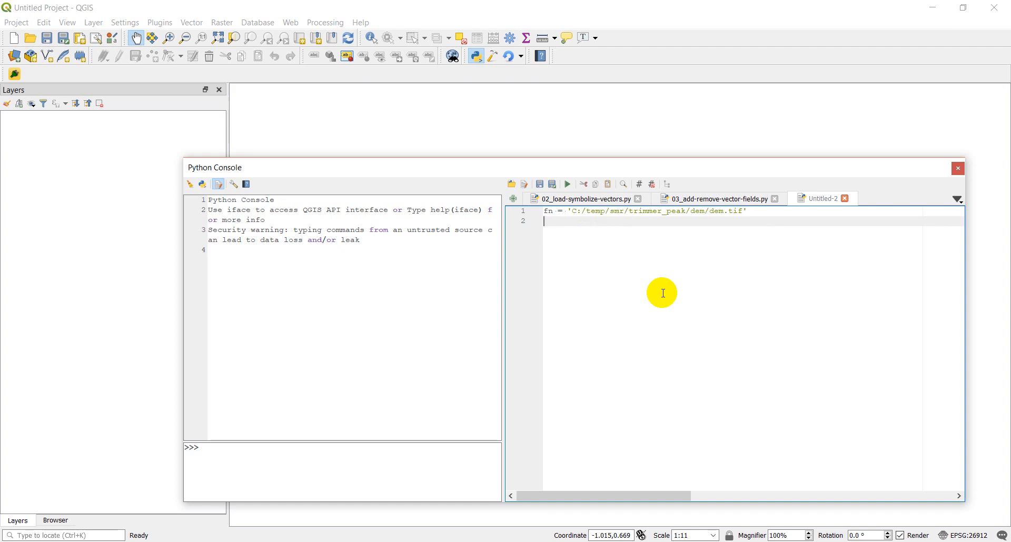
mouse_move(662, 292)
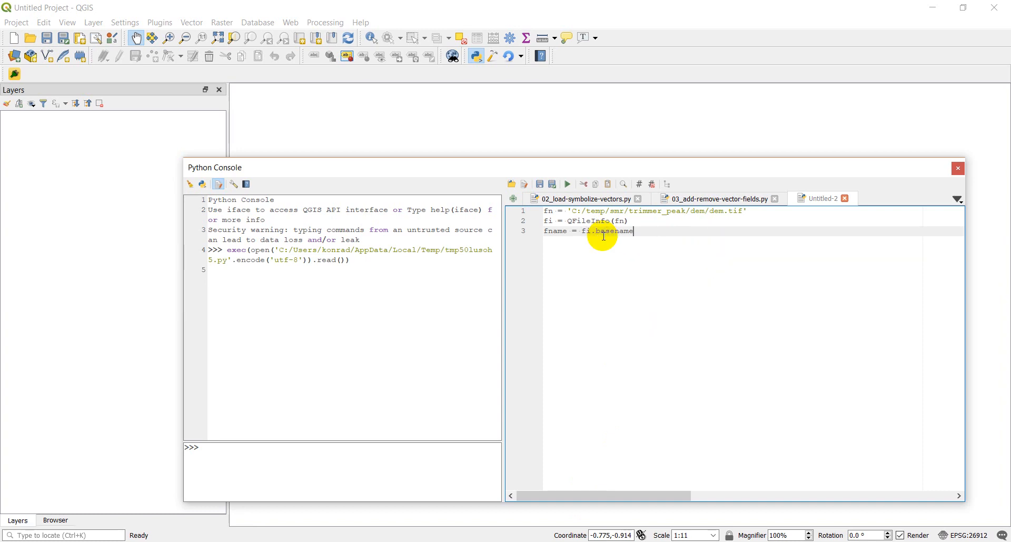
type("(")
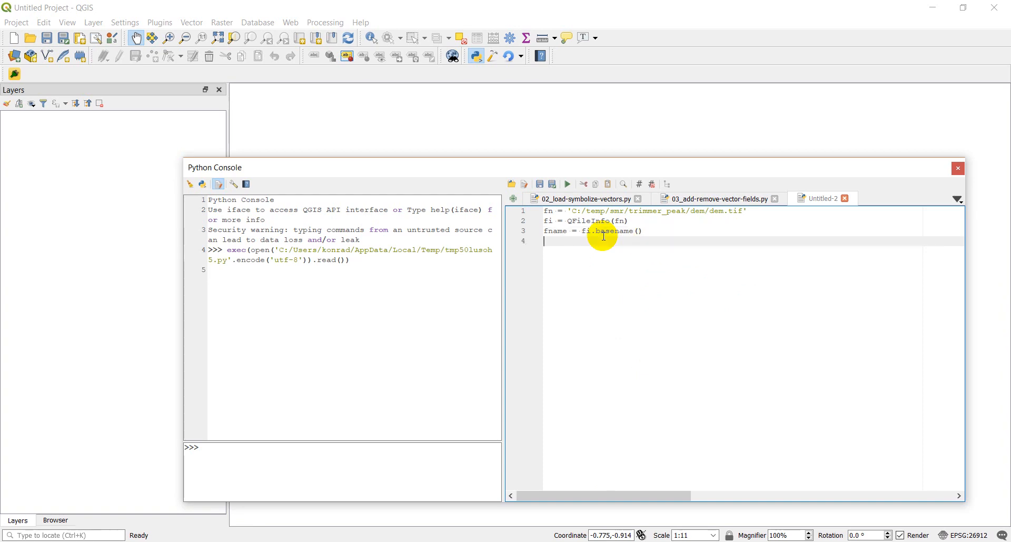
type("layer =")
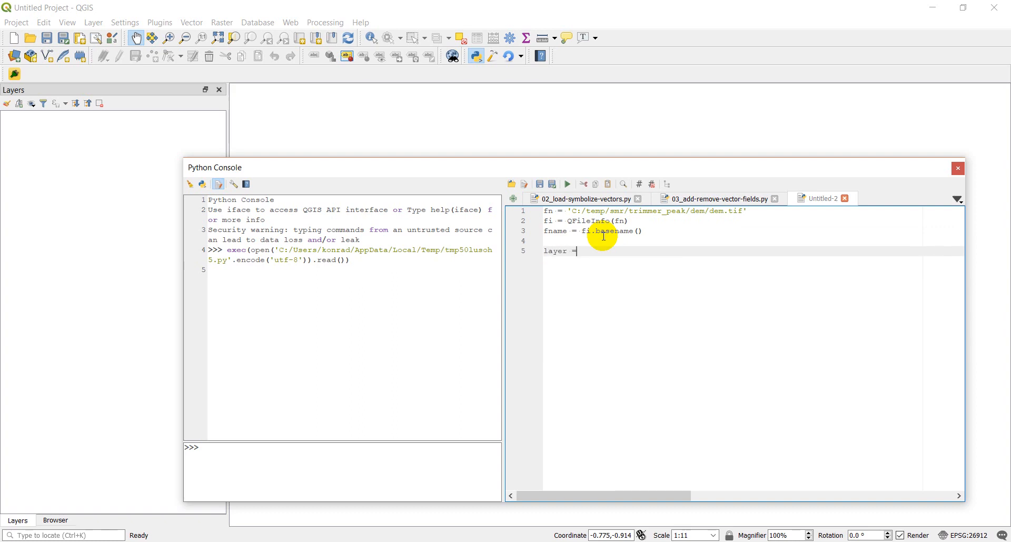
type("iface")
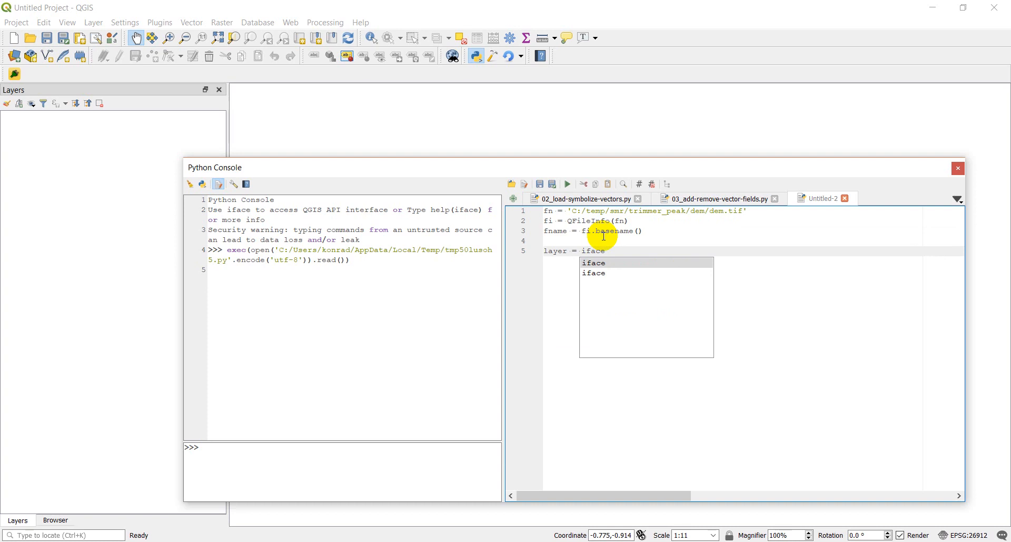
type(".ad")
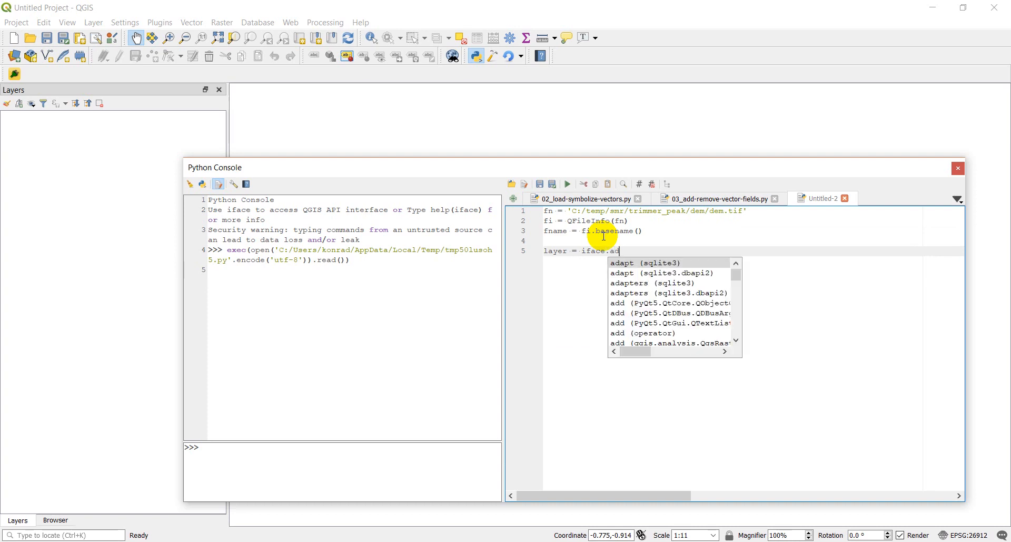
type("dRasterLayer")
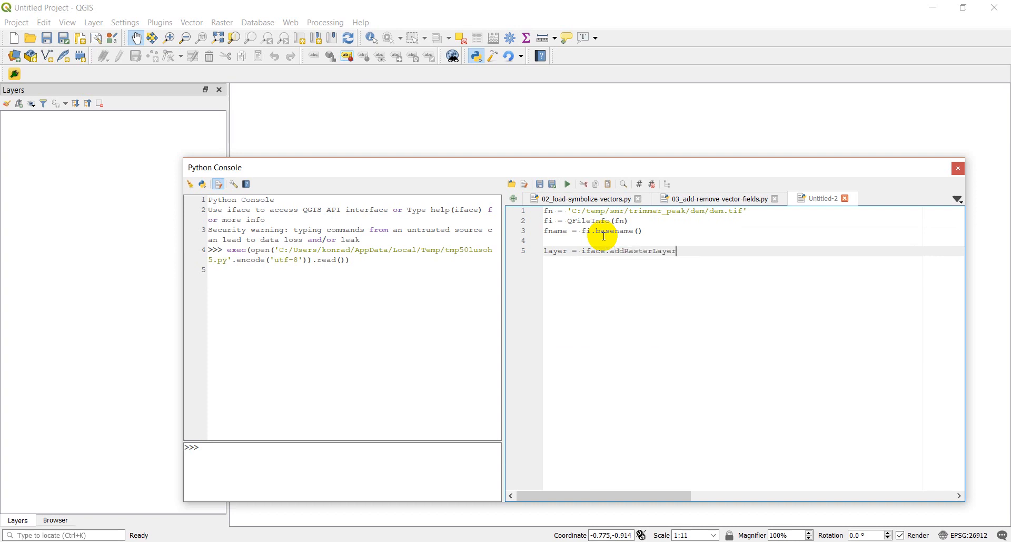
type("(fn, fna")
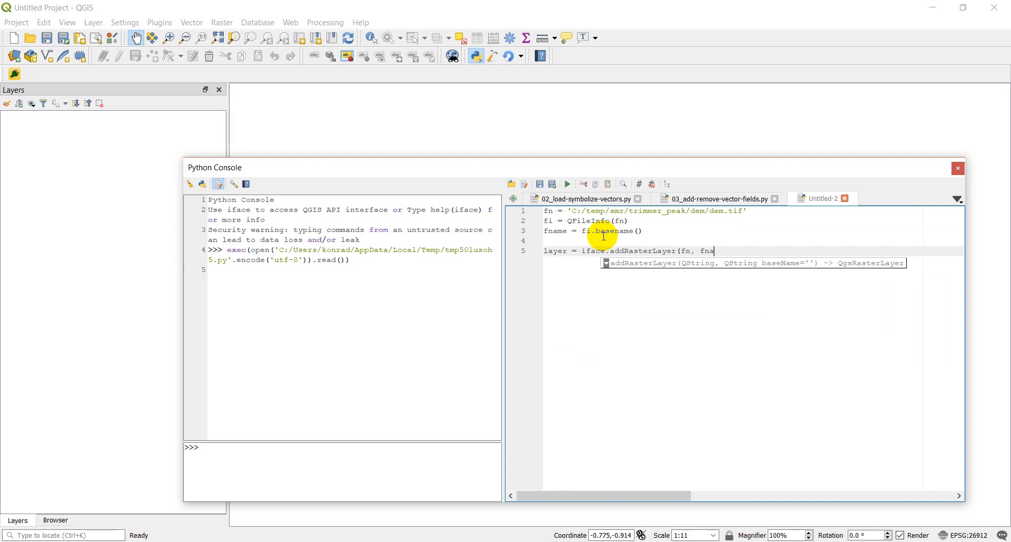
type("me)")
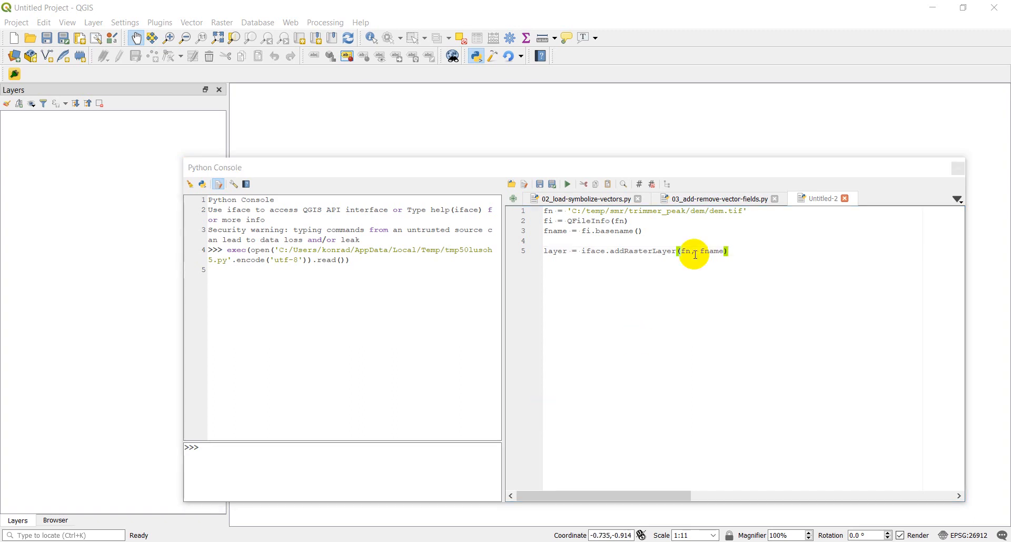
Step: Run the script, correct basename to baseName, and rerun to load the dem raster
left_click(566, 183)
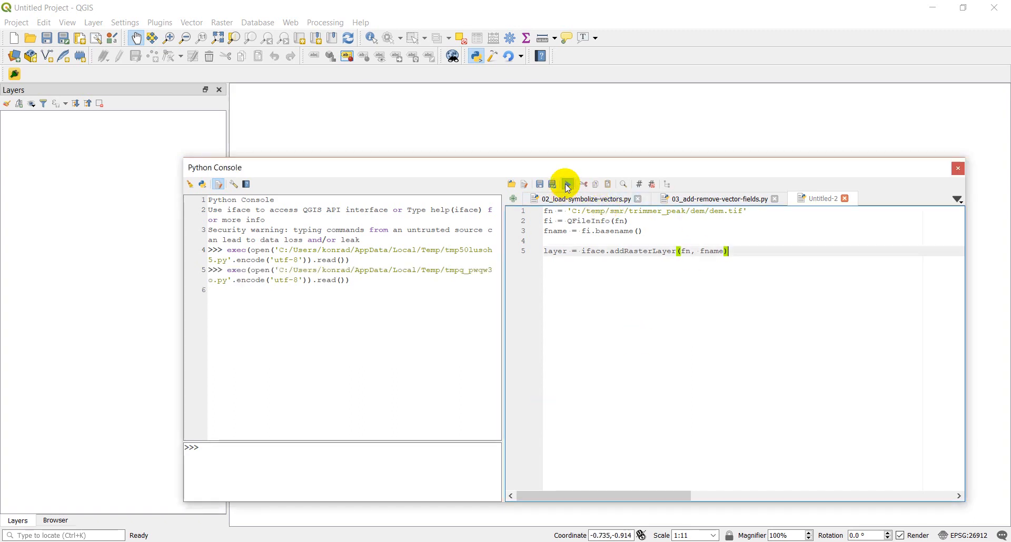
left_click(566, 184)
type("N")
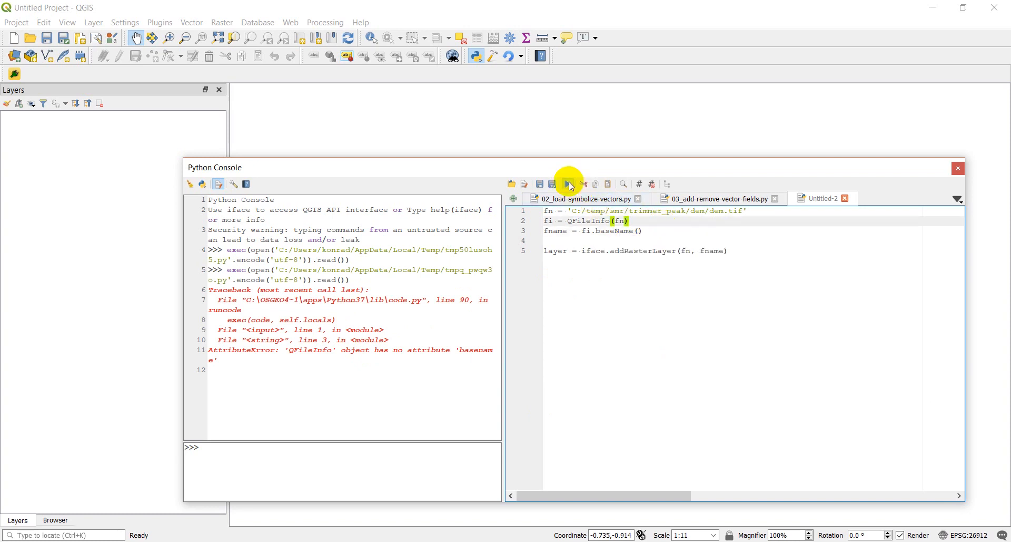
left_click(568, 183)
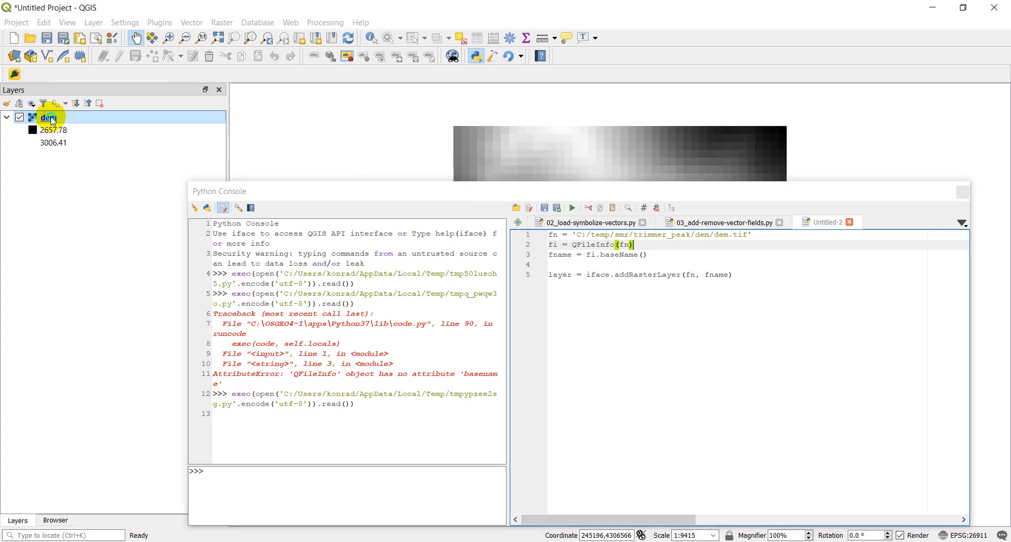
right_click(48, 117)
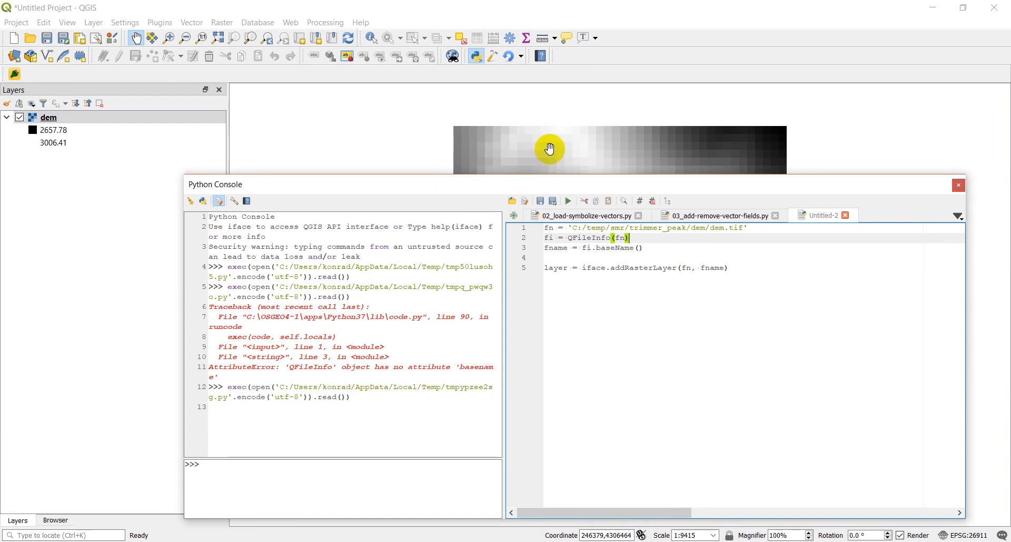
mouse_move(549, 186)
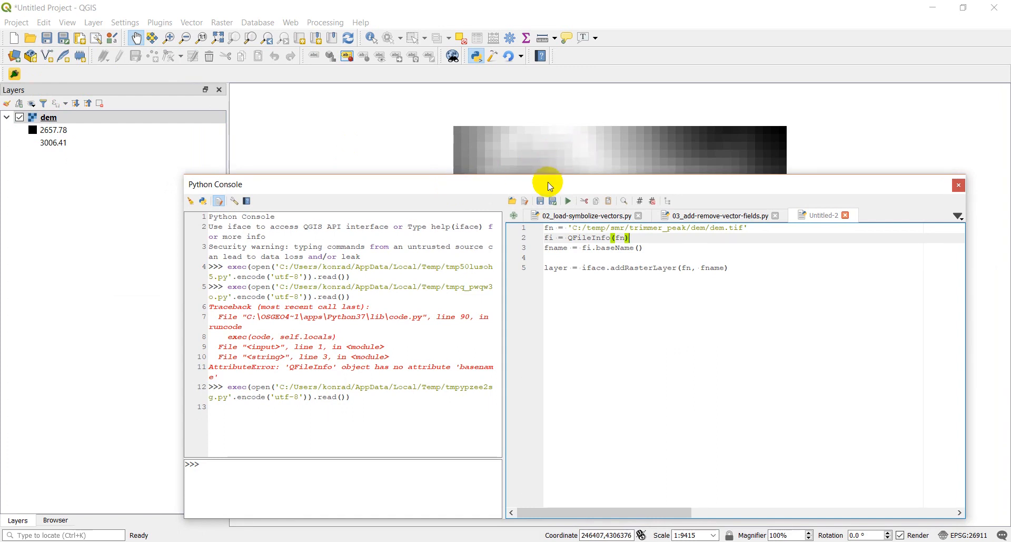
mouse_move(733, 267)
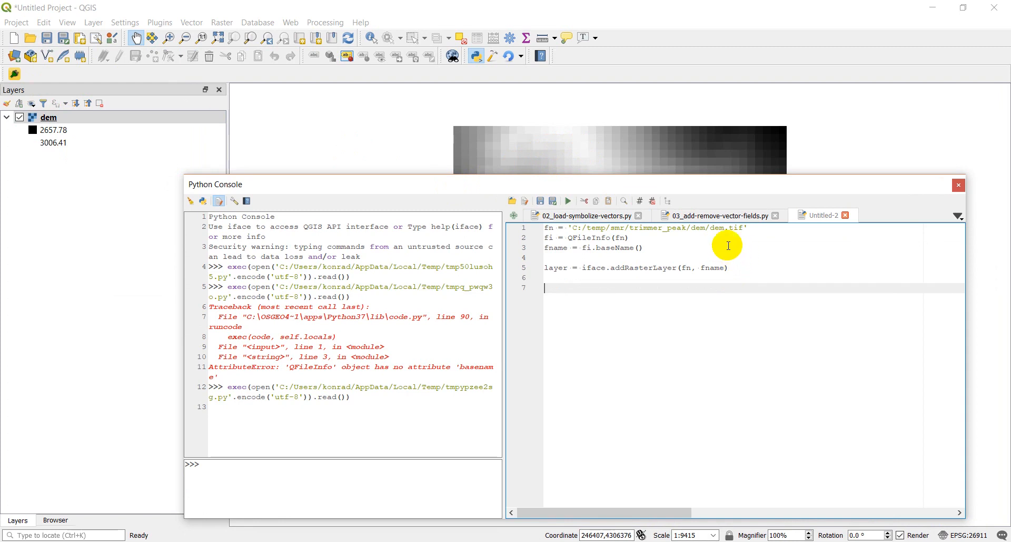
mouse_move(584, 157)
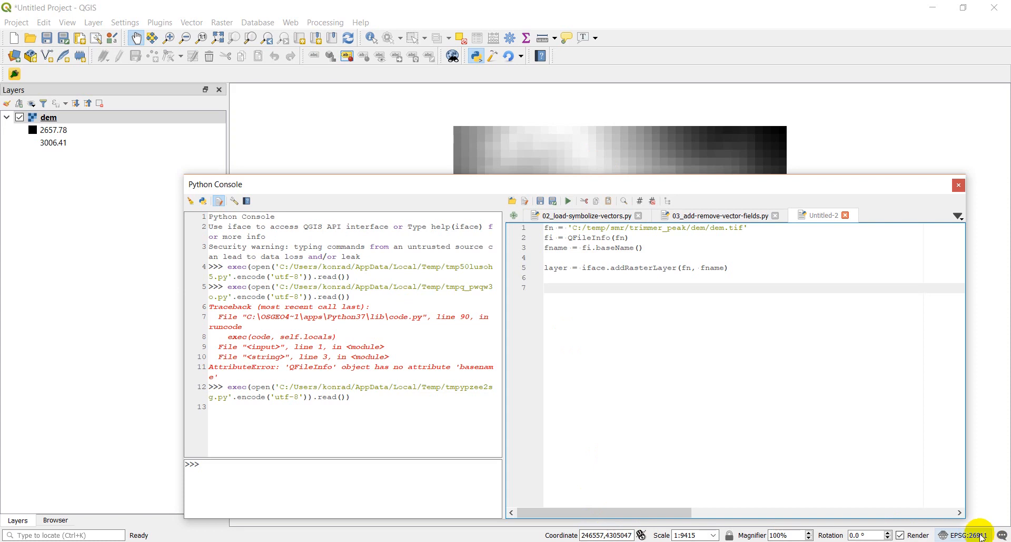
left_click(48, 117)
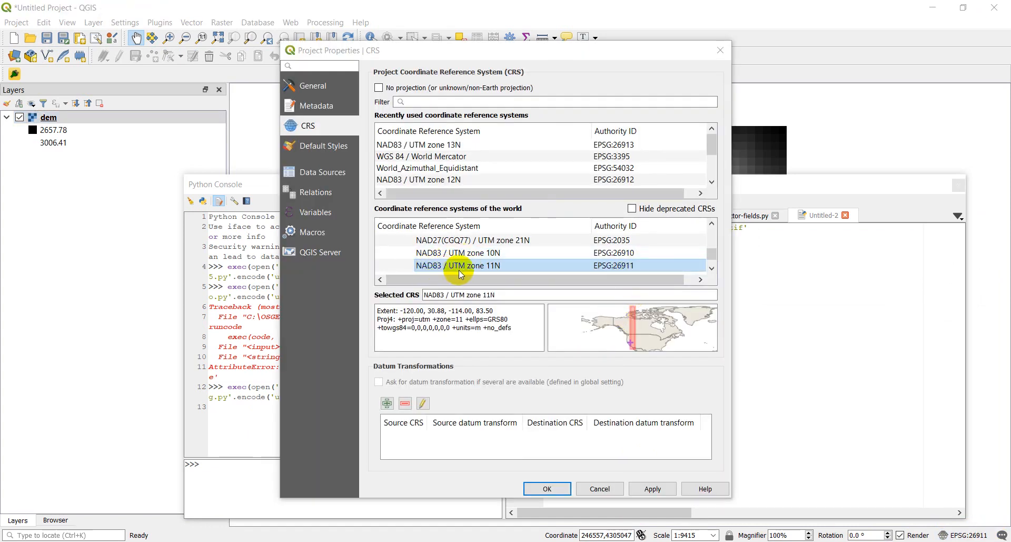
mouse_move(643, 293)
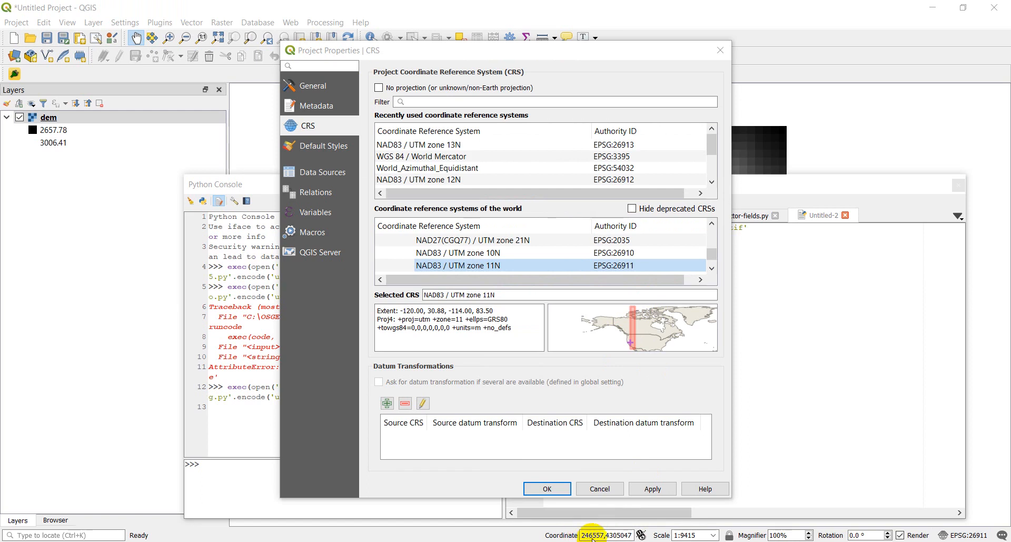
mouse_move(590, 351)
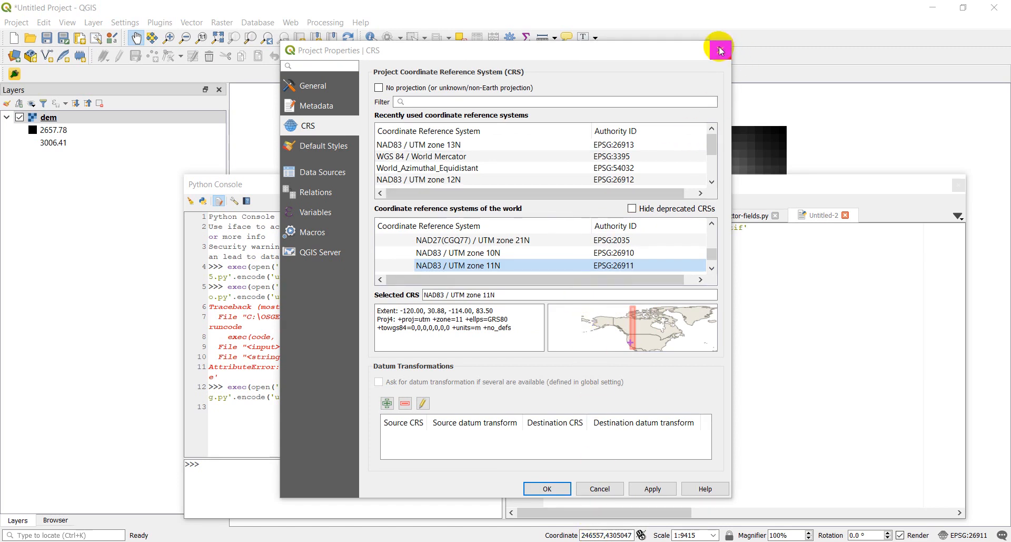
mouse_move(719, 51)
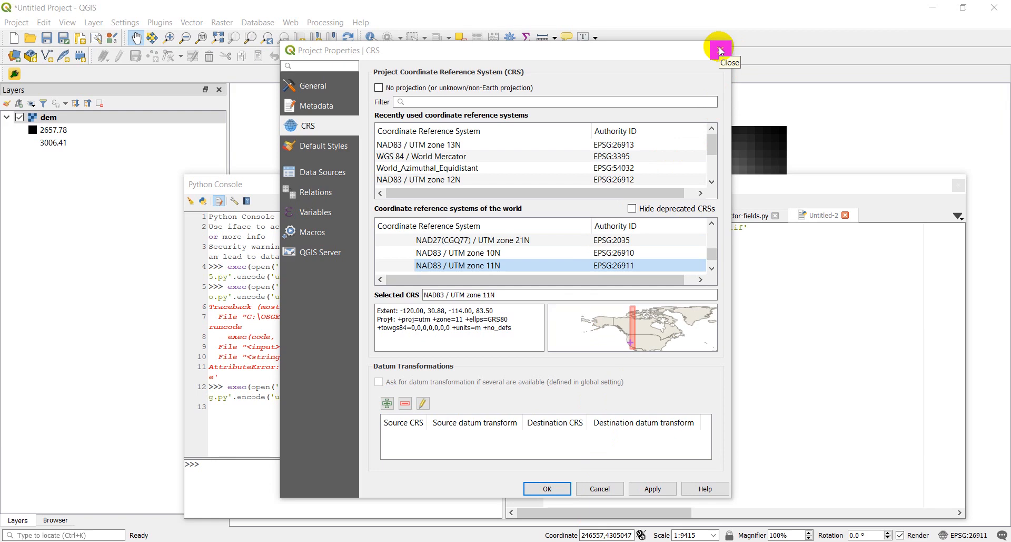
left_click(720, 50)
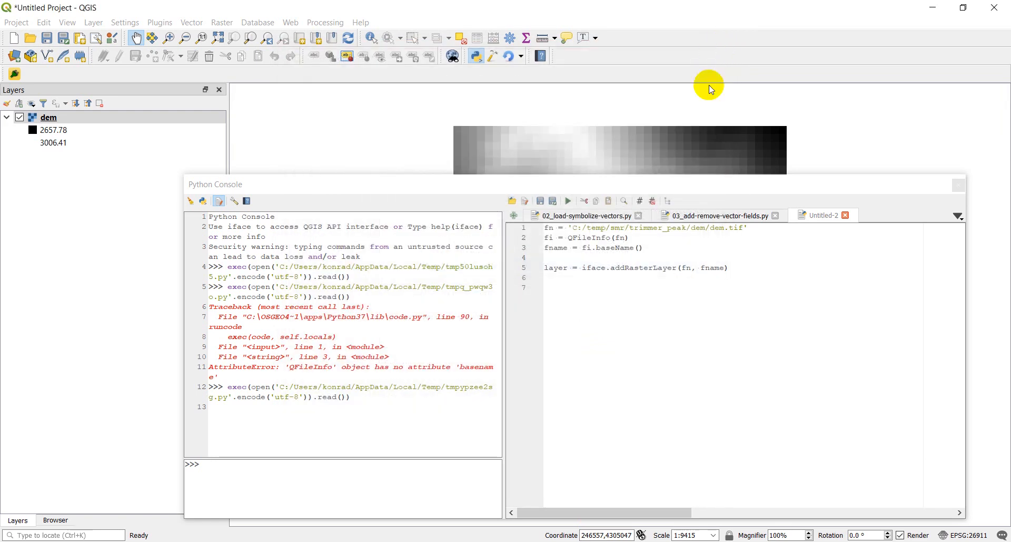
Step: Add layer.dataProvider().sample( with coordinates 246573, 4306418
left_click(49, 117)
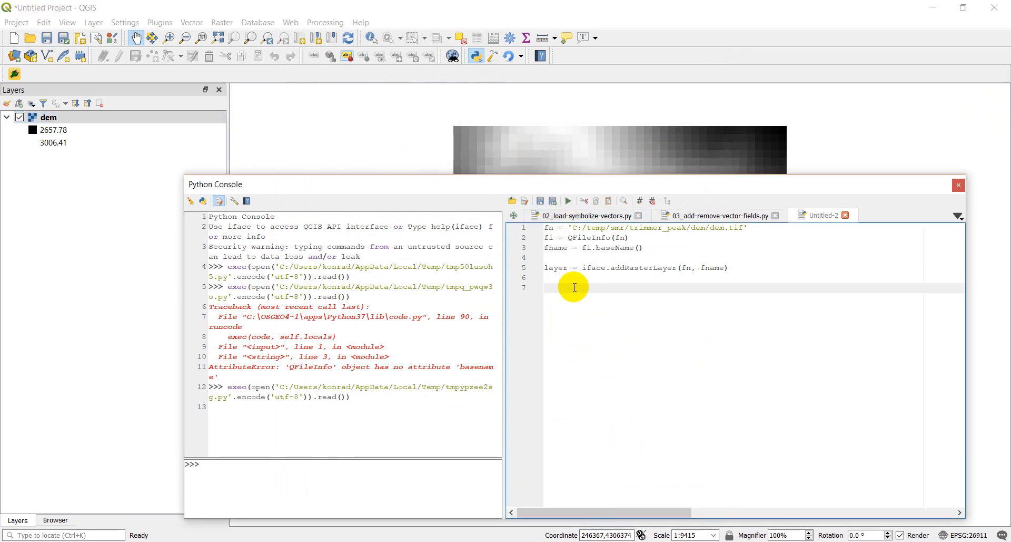
type("layer.d")
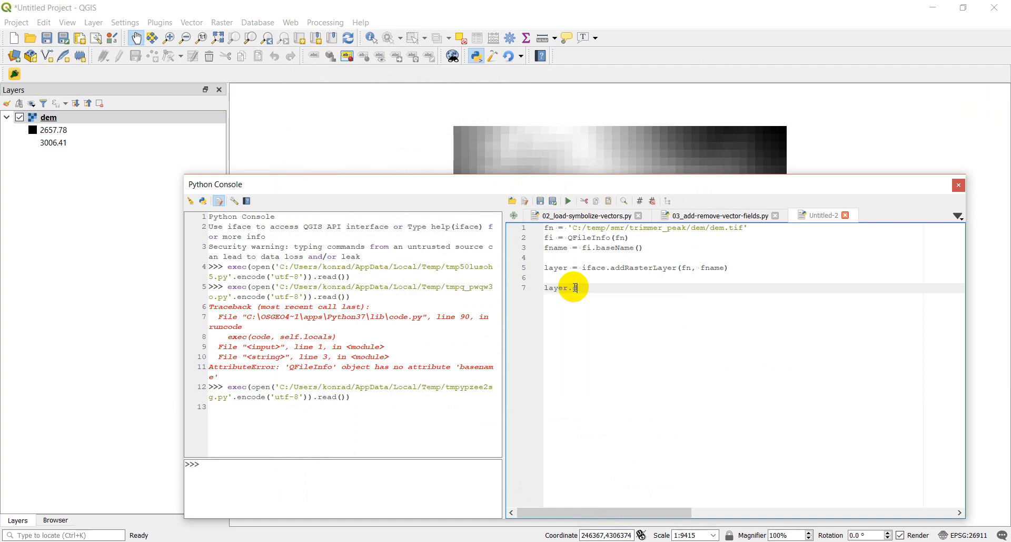
type("dataProvider(")
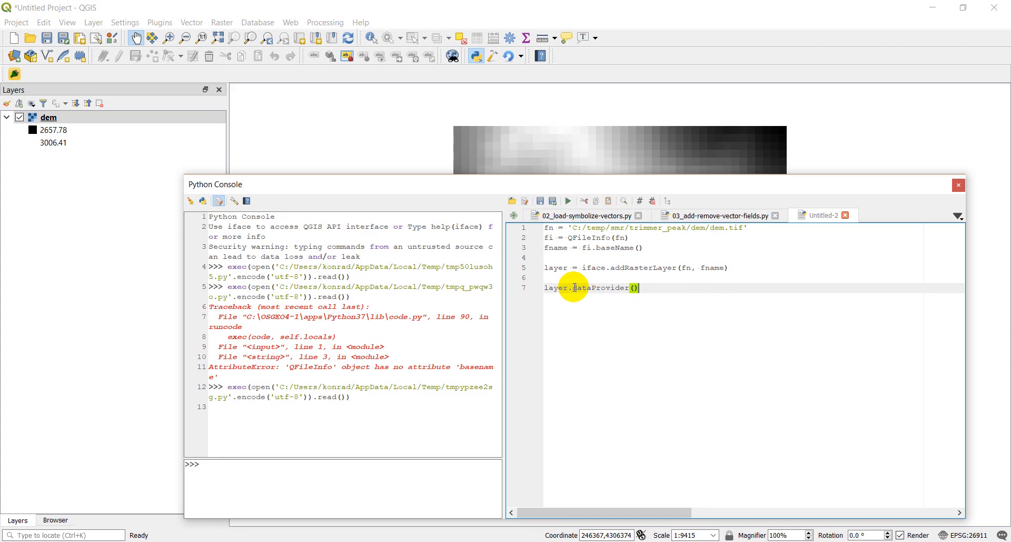
type(".sample().")
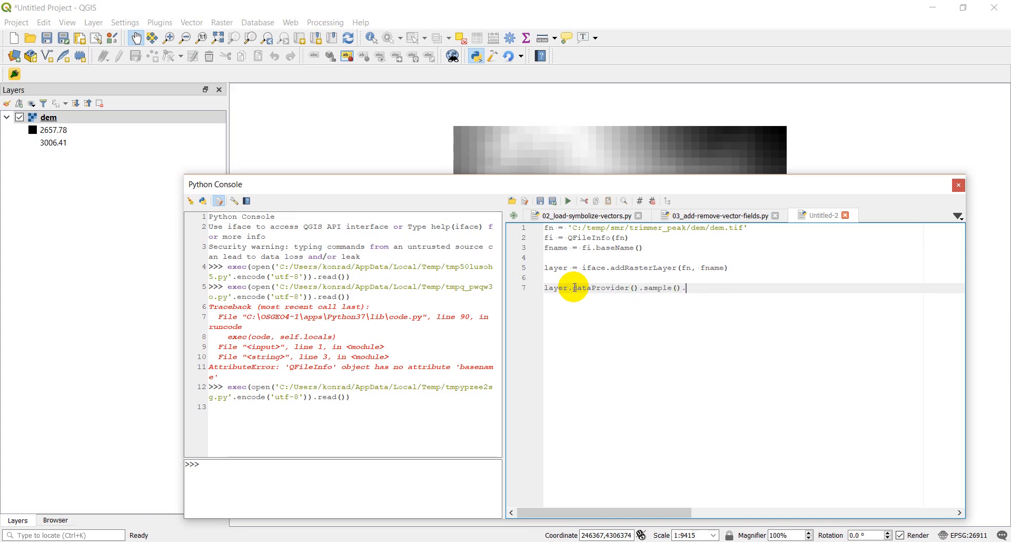
type("(")
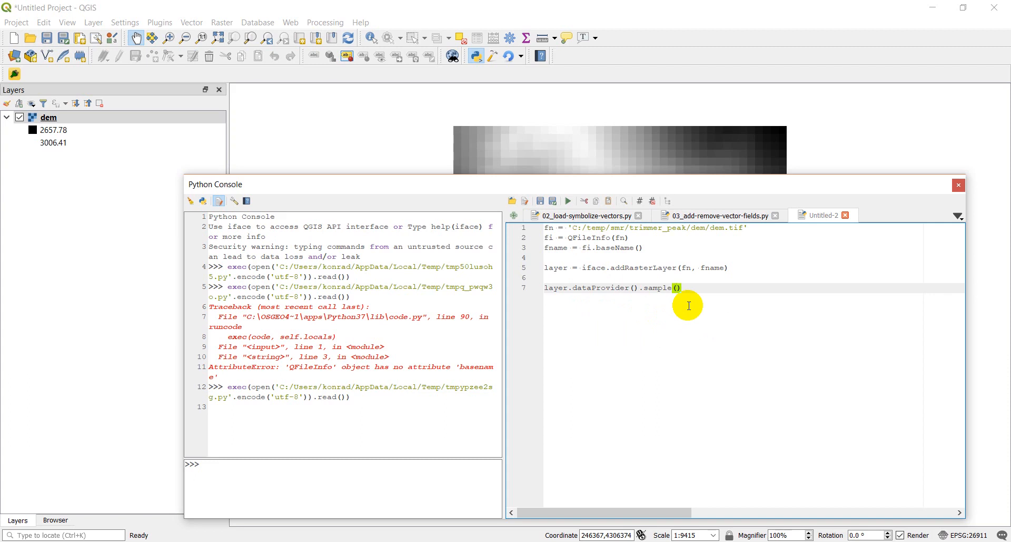
mouse_move(677, 305)
type("246573, ")
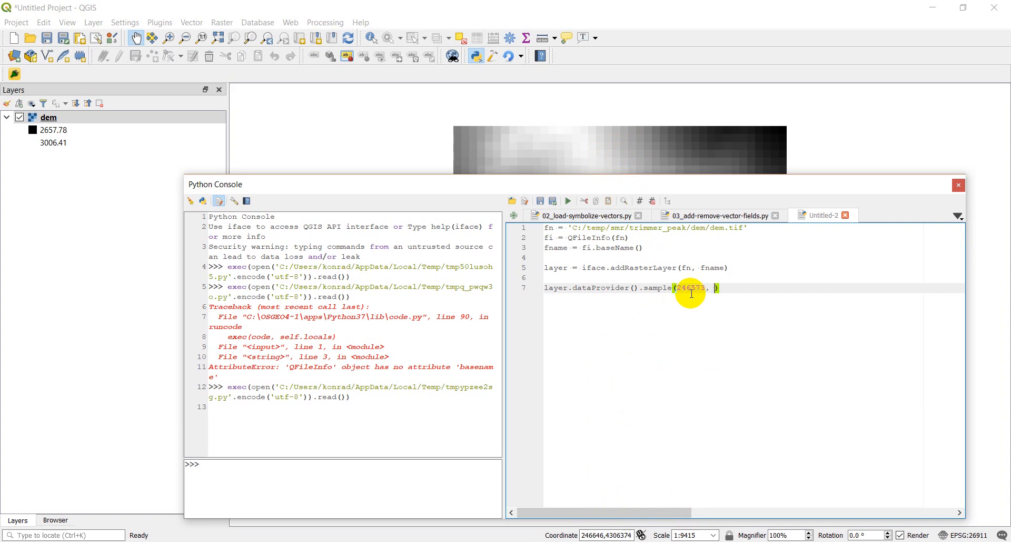
mouse_move(626, 148)
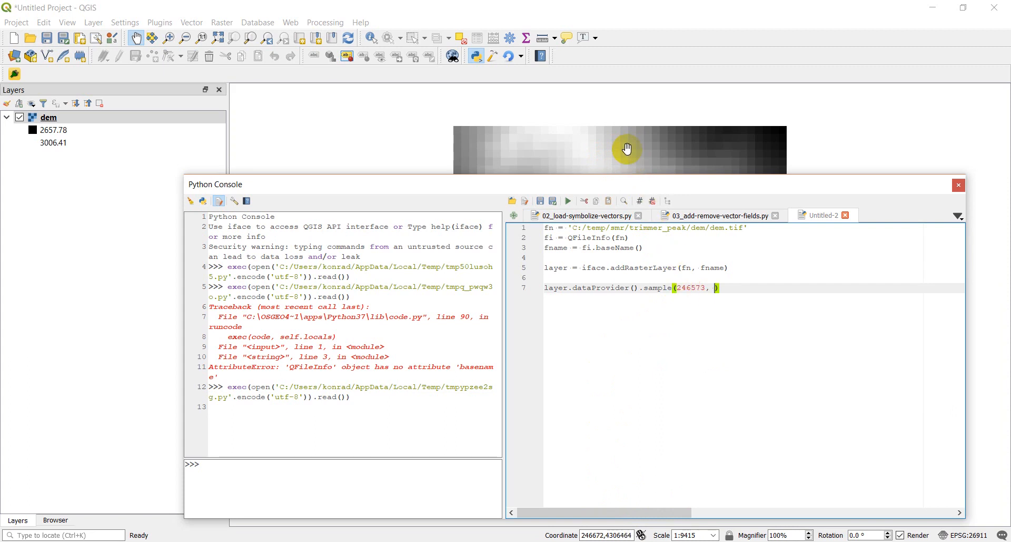
mouse_move(631, 160)
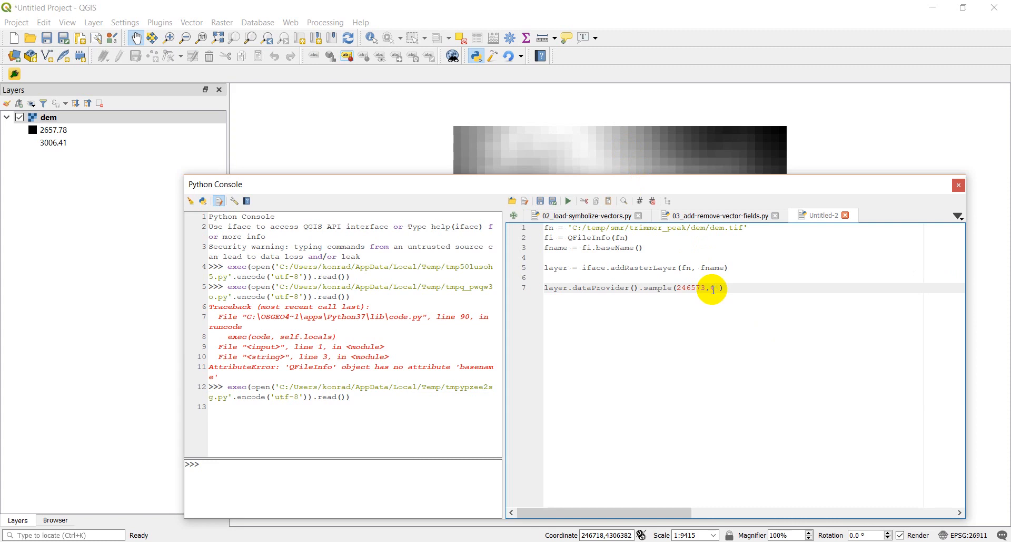
type("306")
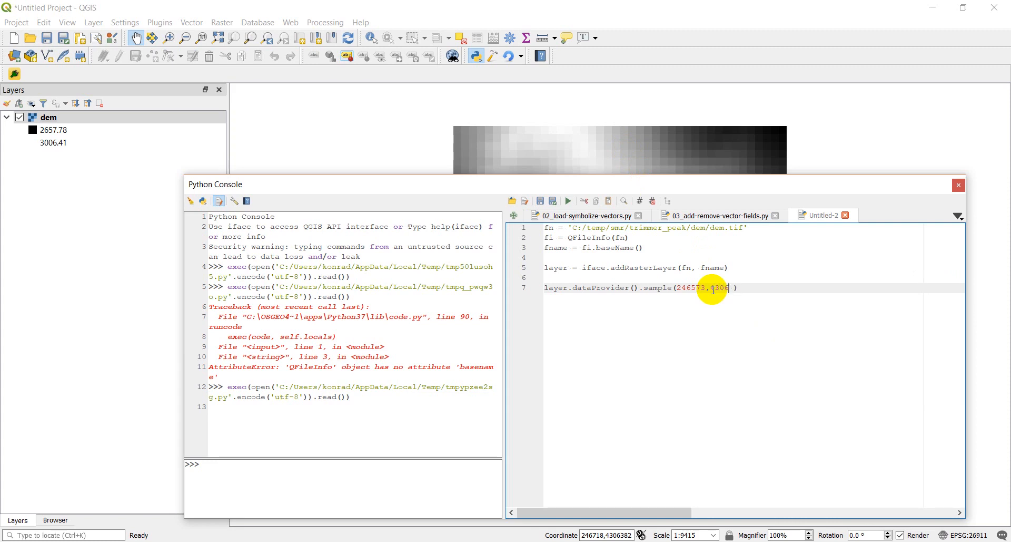
type("418")
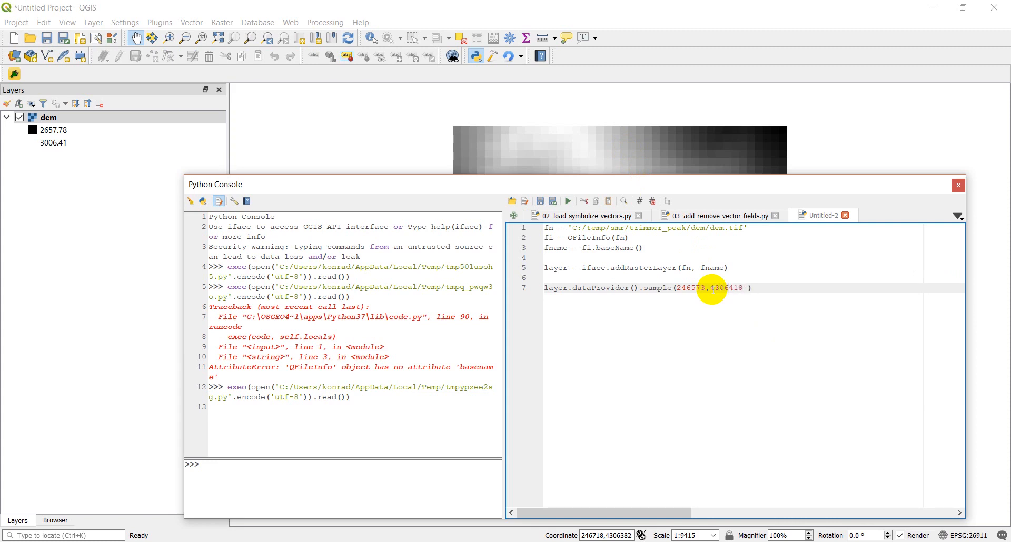
mouse_move(656, 164)
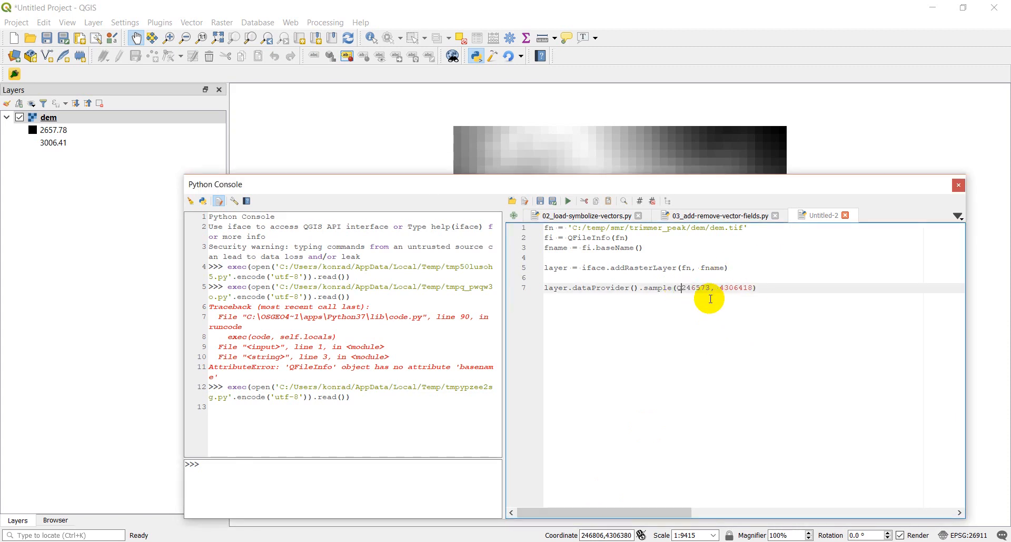
Step: Wrap the coordinates in QgsPointXY, add band 1, and begin assigning to val
type("QgsPointXY(")
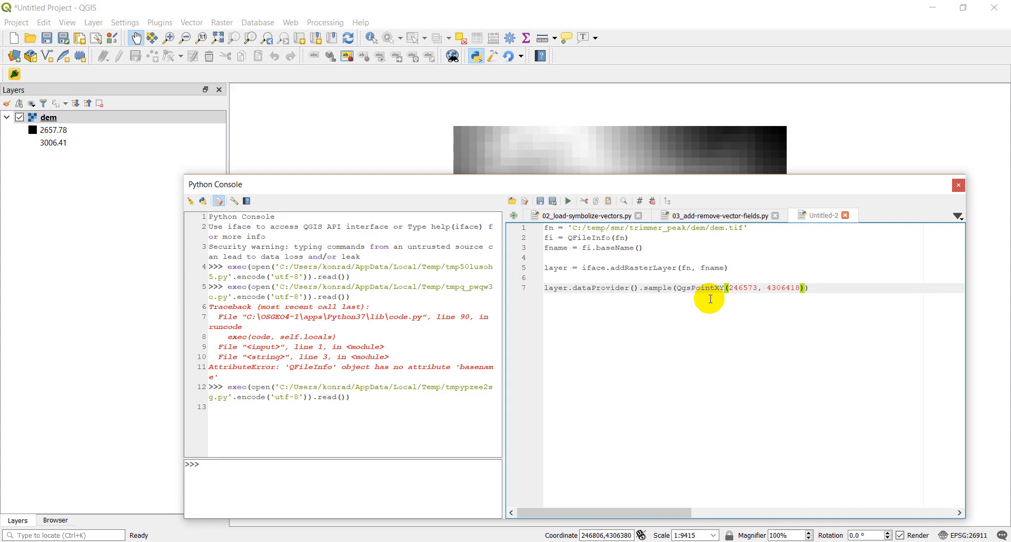
type(", 1")
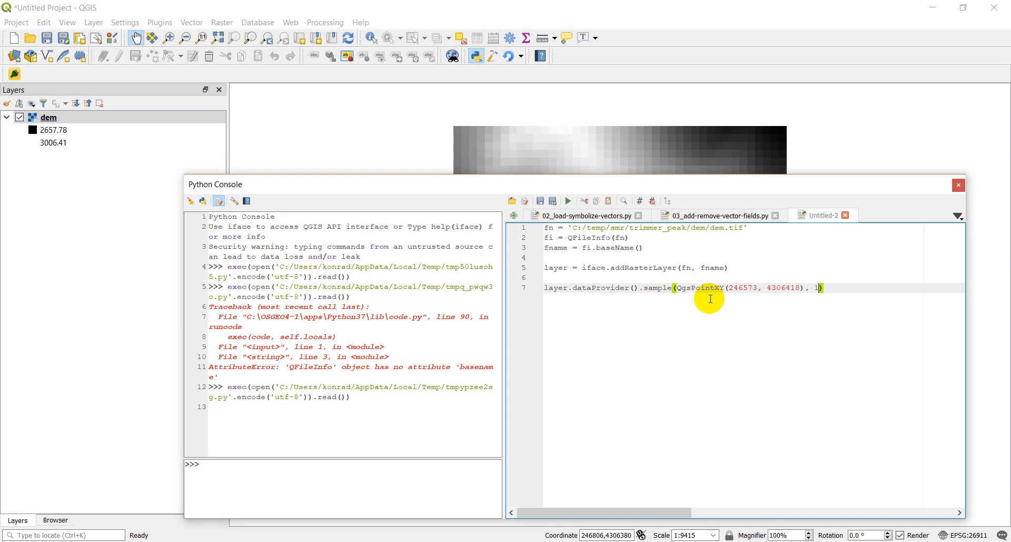
mouse_move(820, 292)
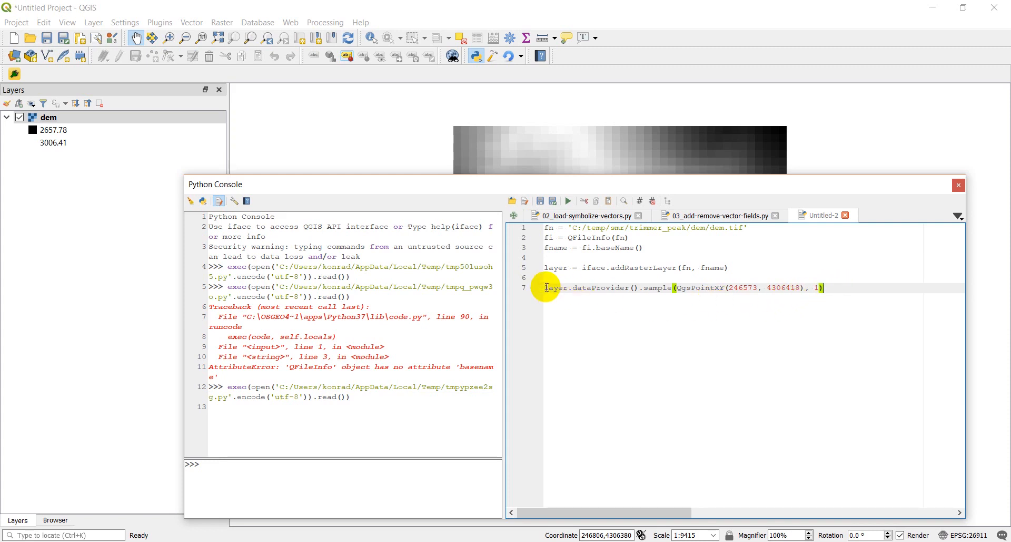
mouse_move(688, 328)
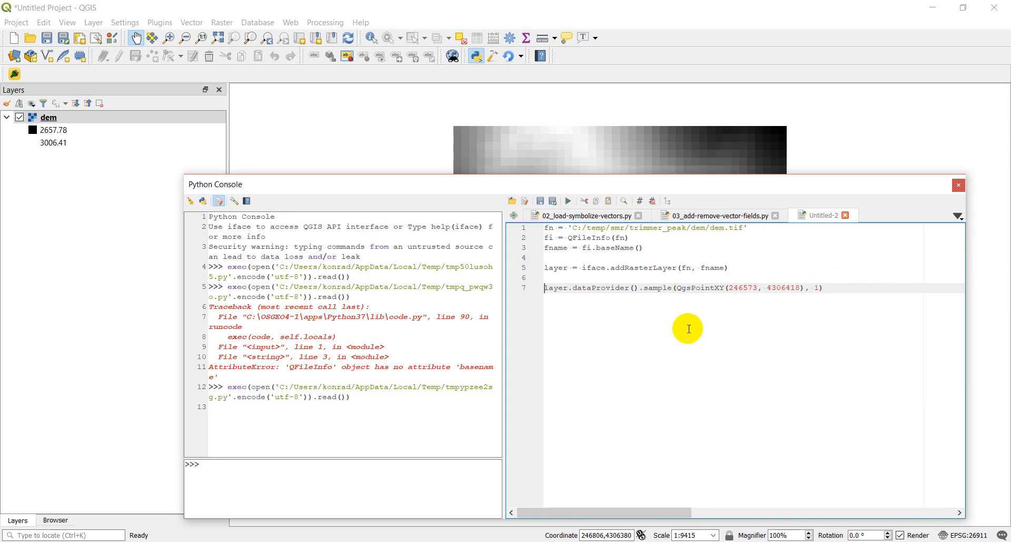
type("val, res =")
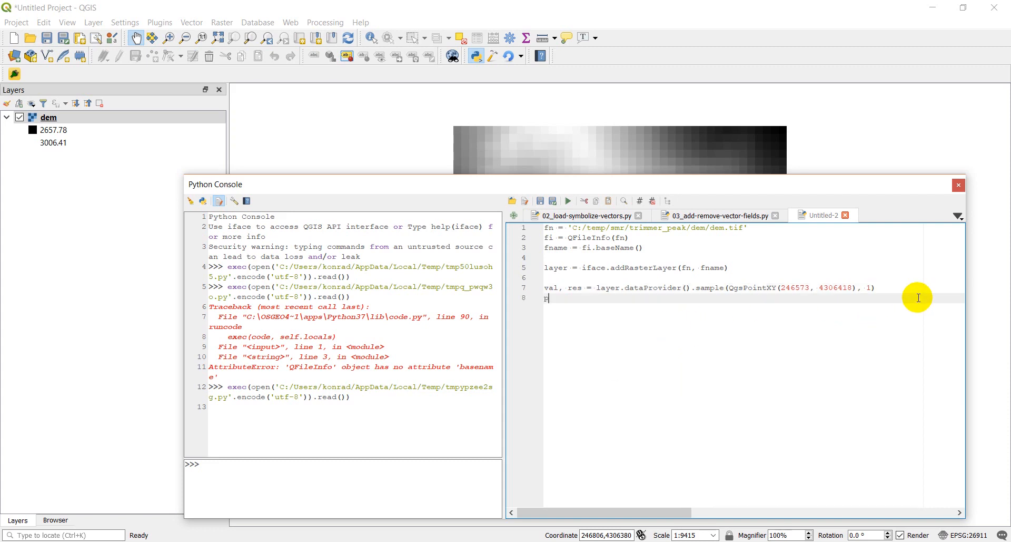
Step: Add print(val, res) and select the dem layer in the layers list
type("print(val,")
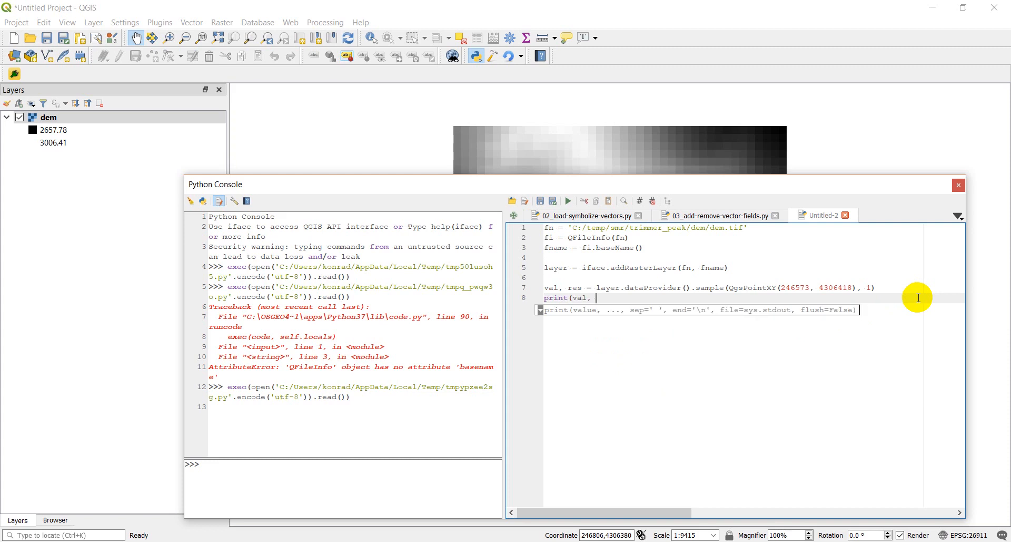
type("res)")
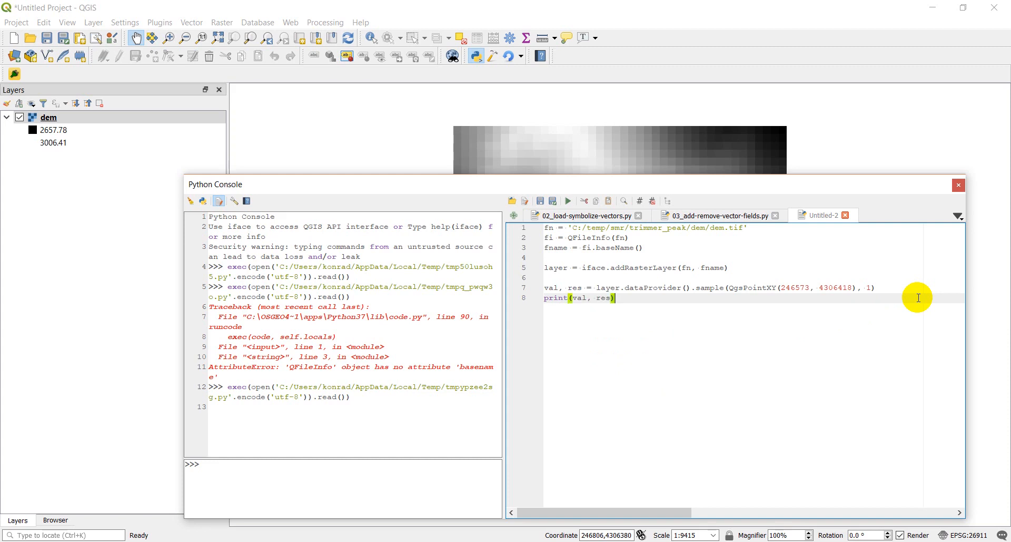
left_click(48, 117)
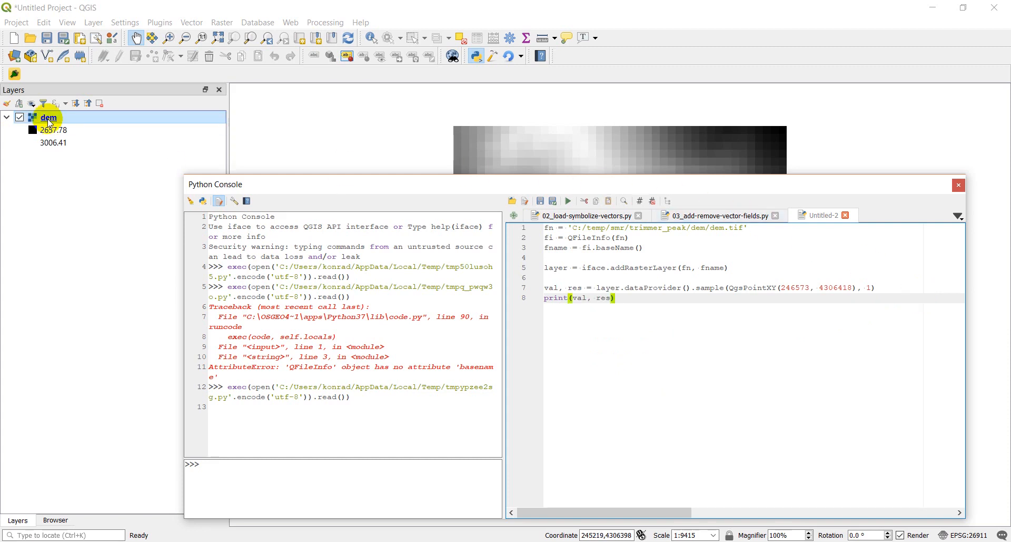
Step: Remove the dem layer and rerun the script, printing 2975.84814453125 True
right_click(49, 117)
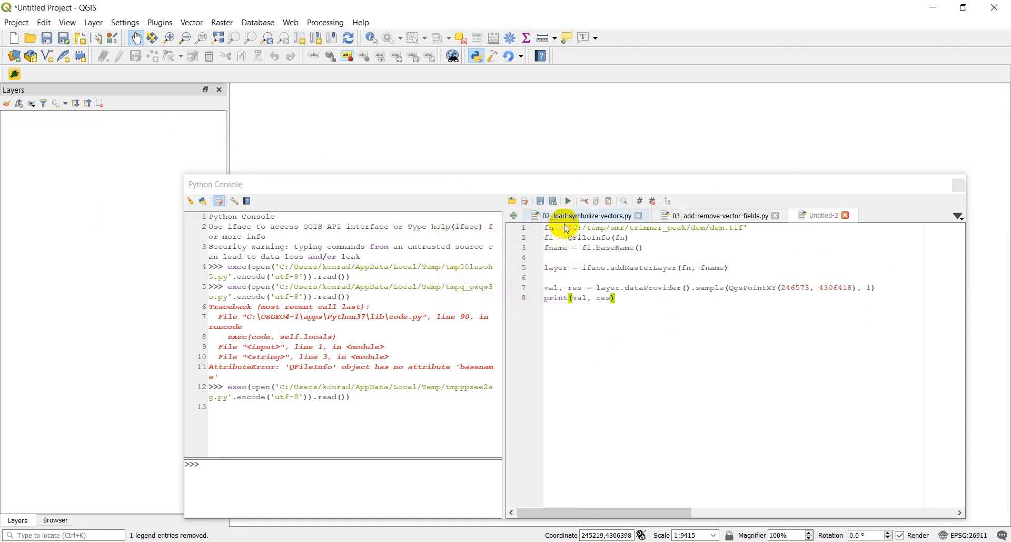
left_click(567, 200)
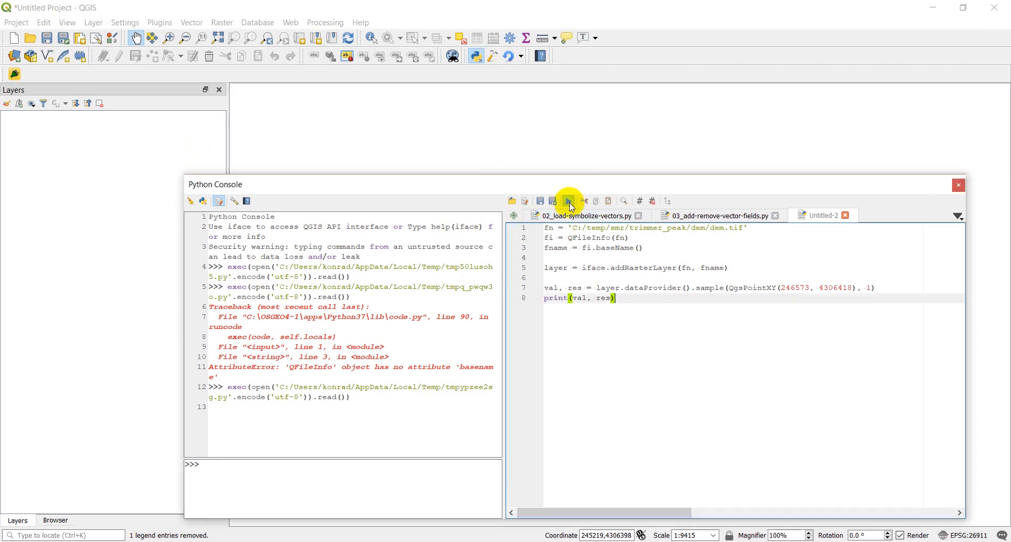
left_click(568, 200)
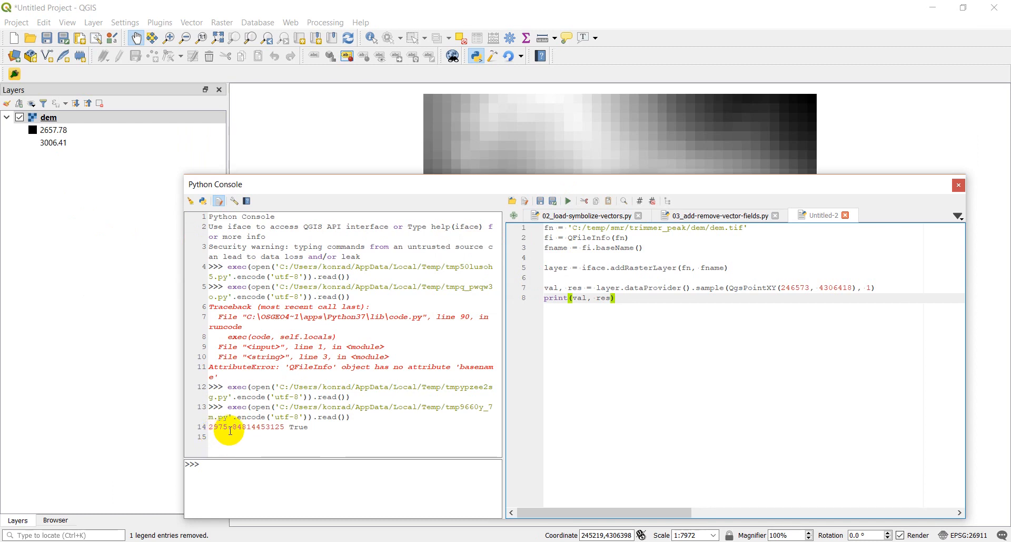
mouse_move(668, 250)
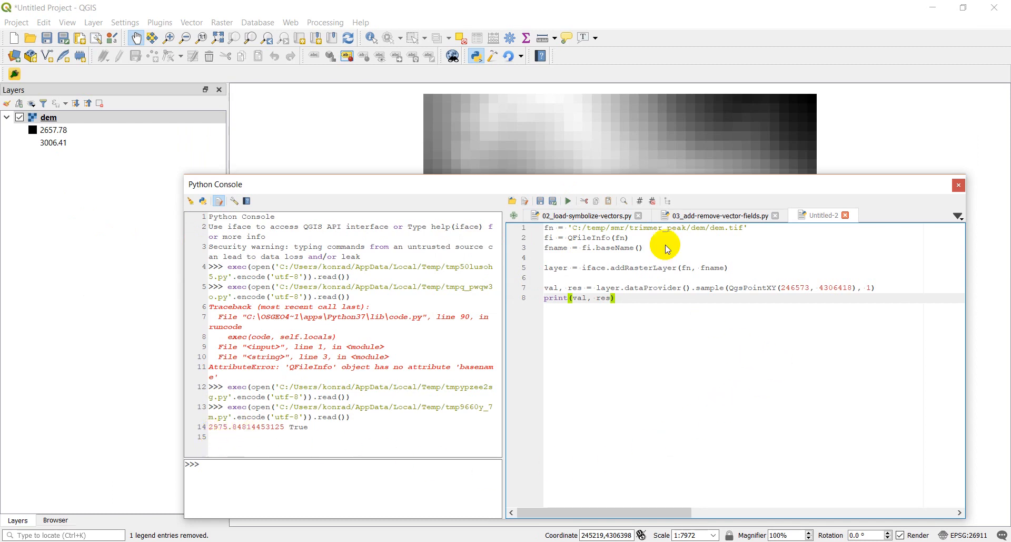
mouse_move(586, 132)
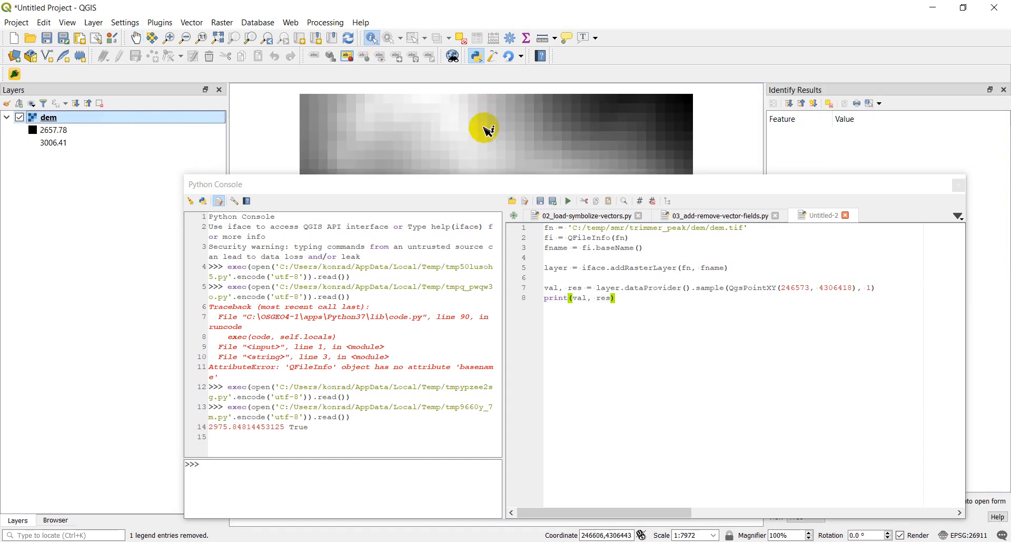
mouse_move(460, 146)
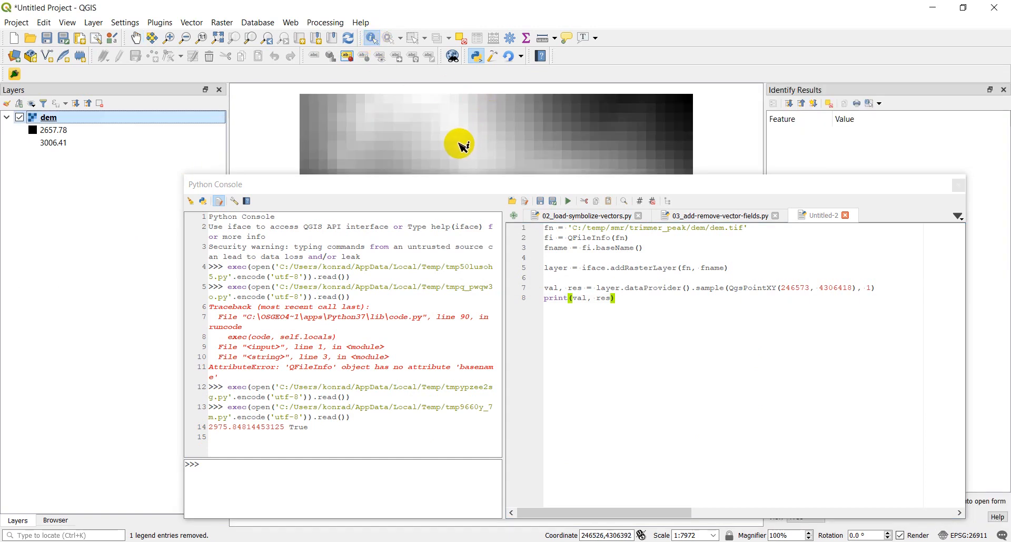
mouse_move(453, 143)
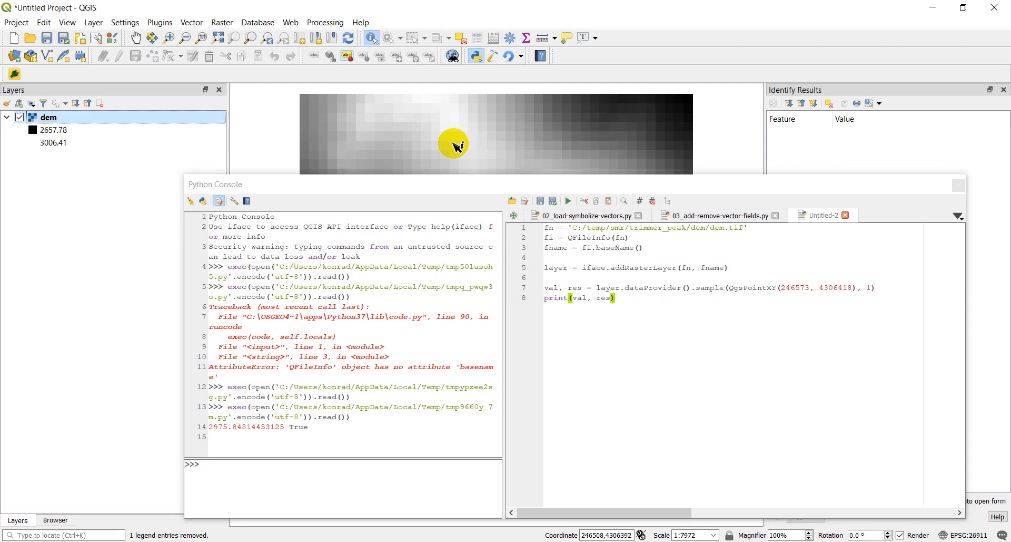
mouse_move(471, 144)
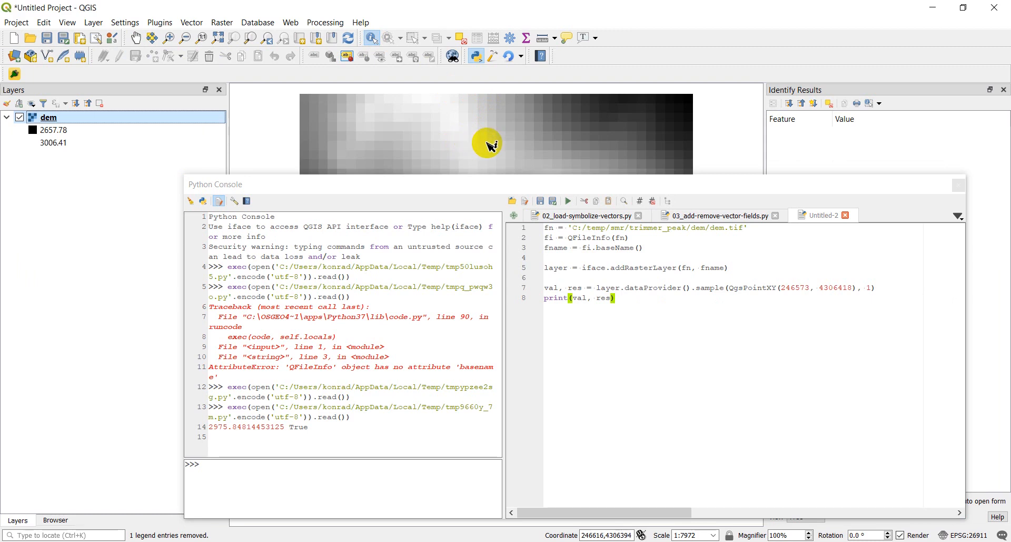
mouse_move(477, 144)
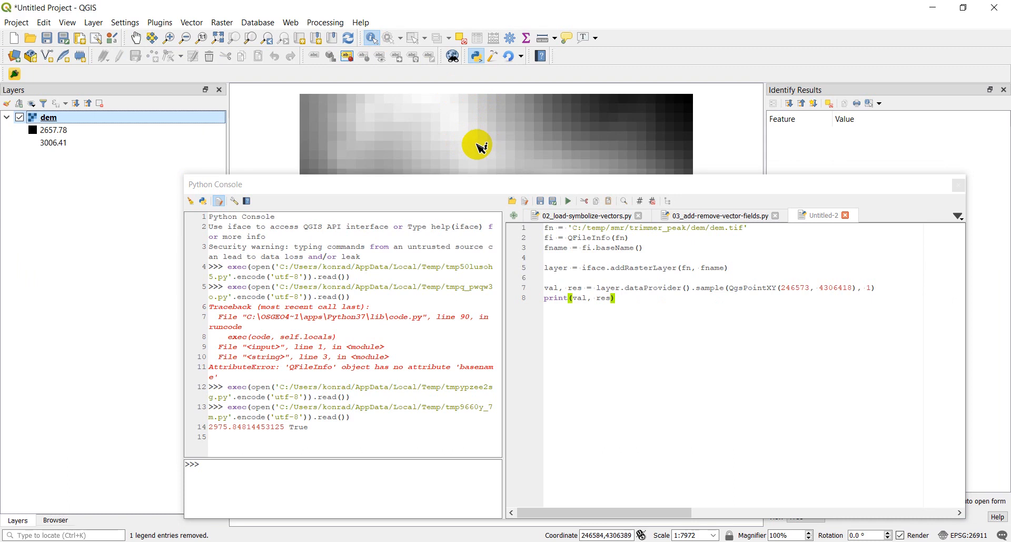
mouse_move(472, 148)
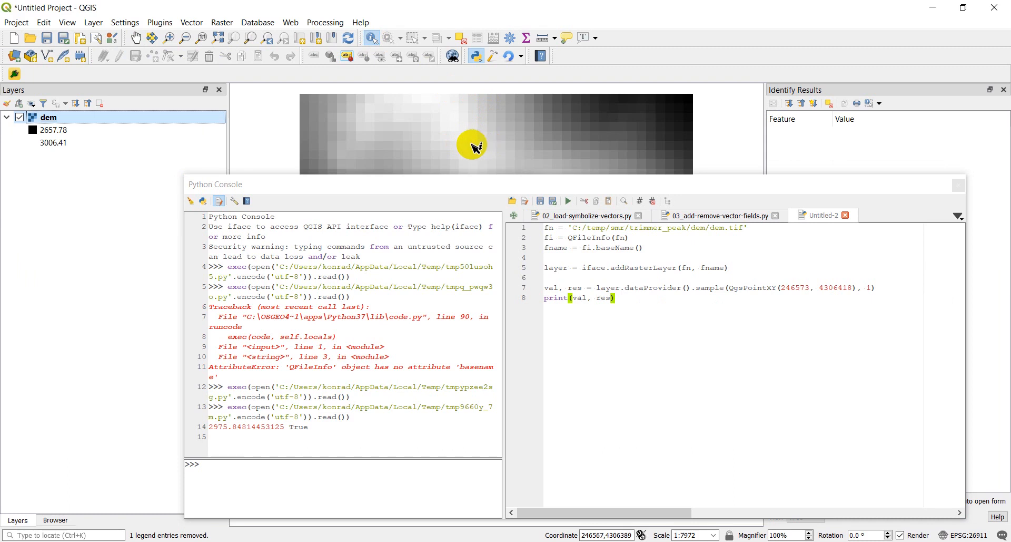
mouse_move(478, 143)
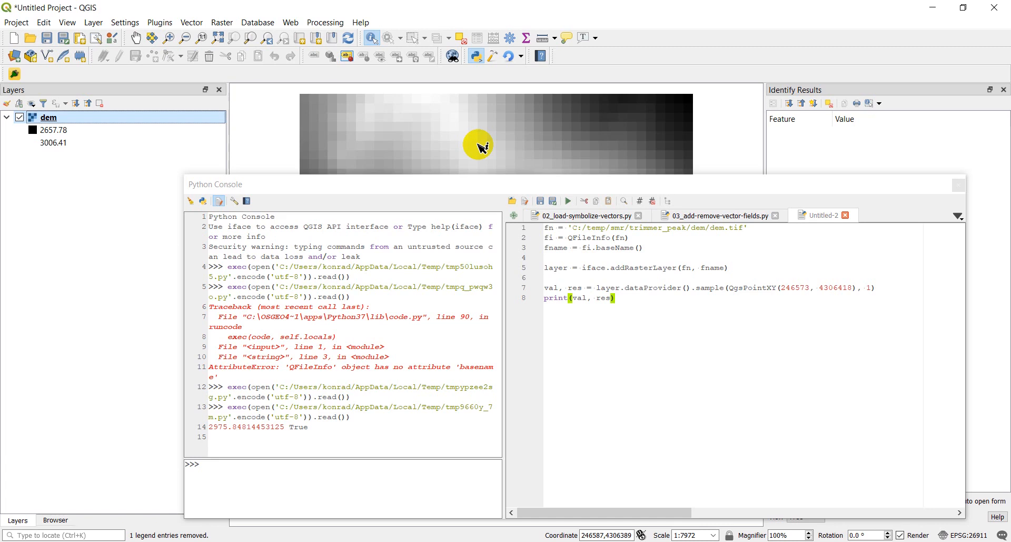
mouse_move(476, 132)
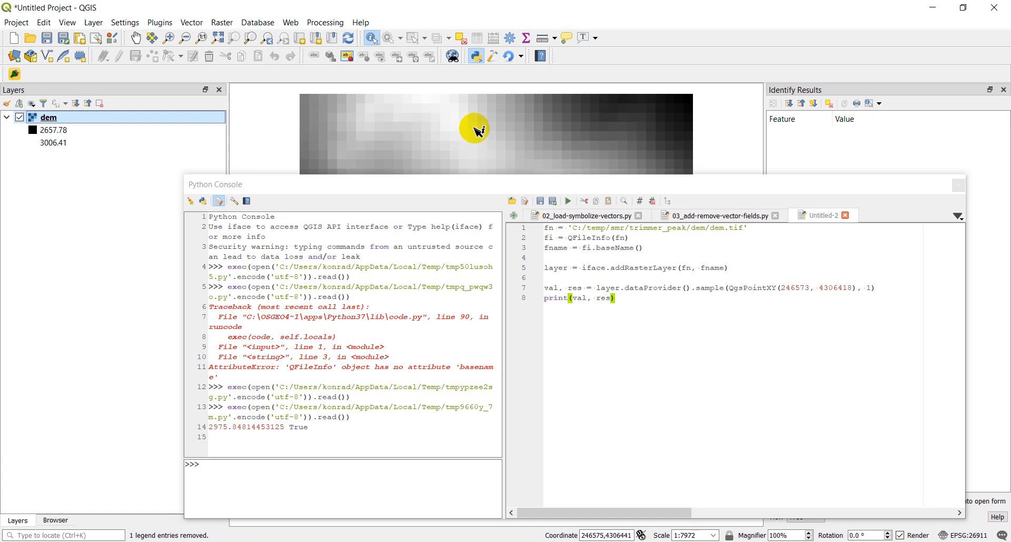
mouse_move(475, 116)
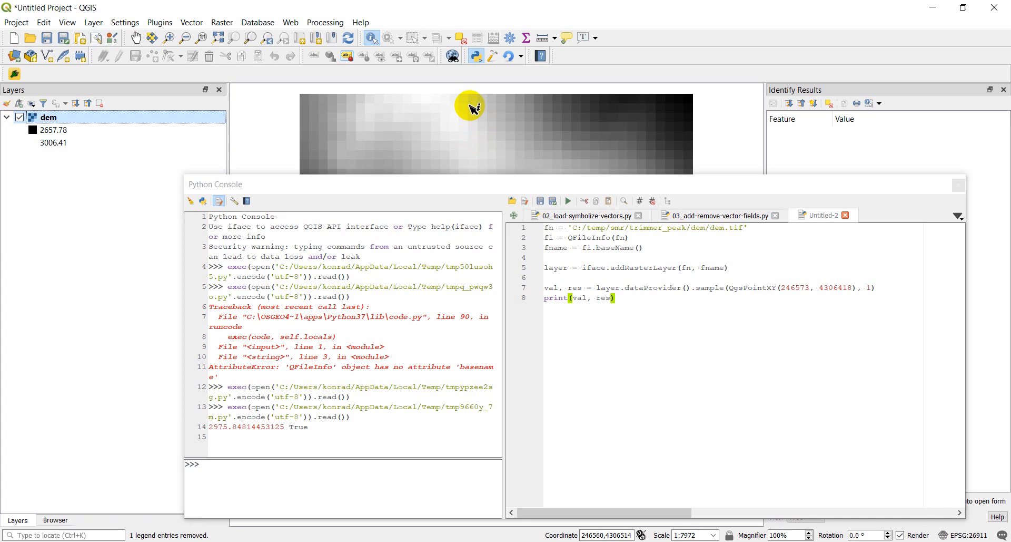
Step: Identify the dem elevation on the map to compare with the sampled value
left_click(468, 101)
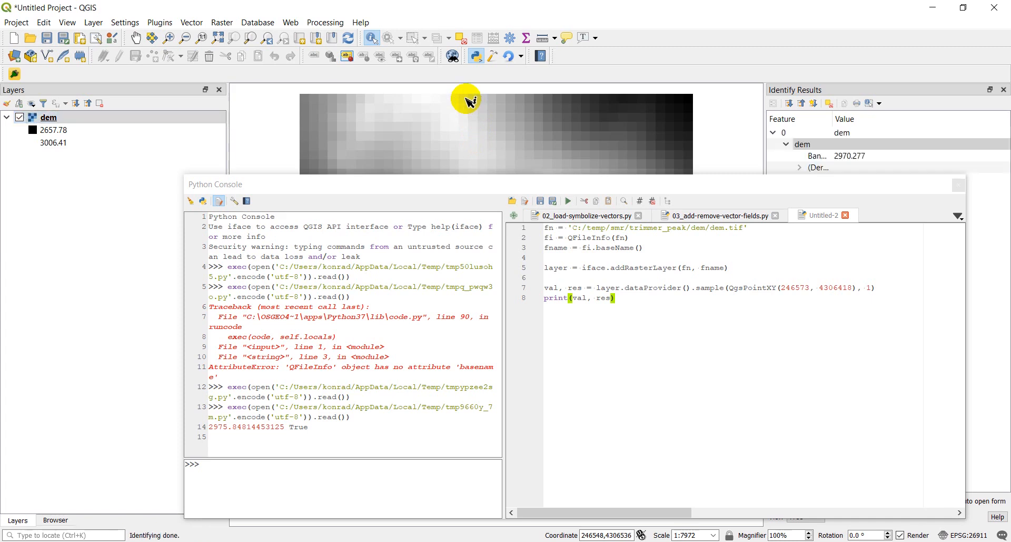
mouse_move(835, 286)
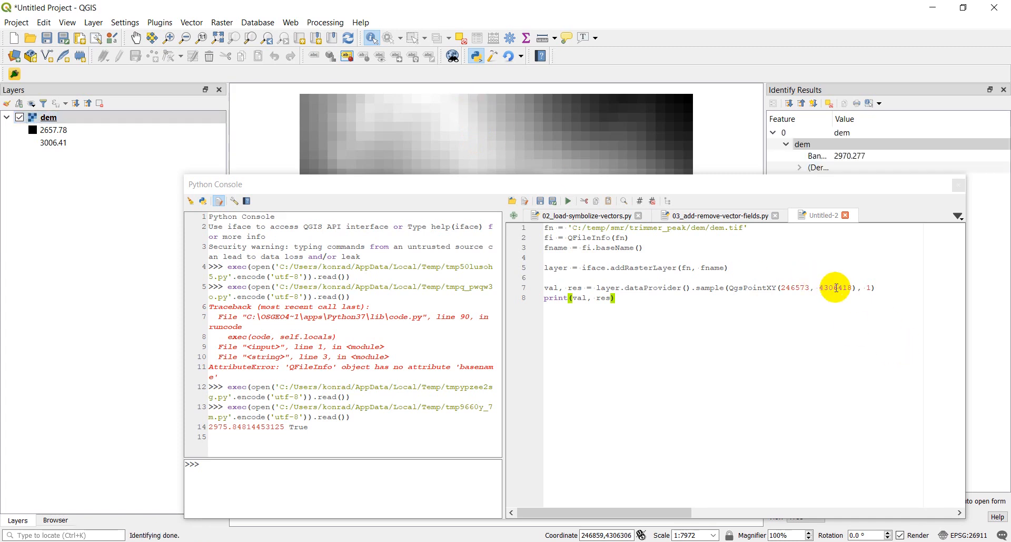
mouse_move(471, 136)
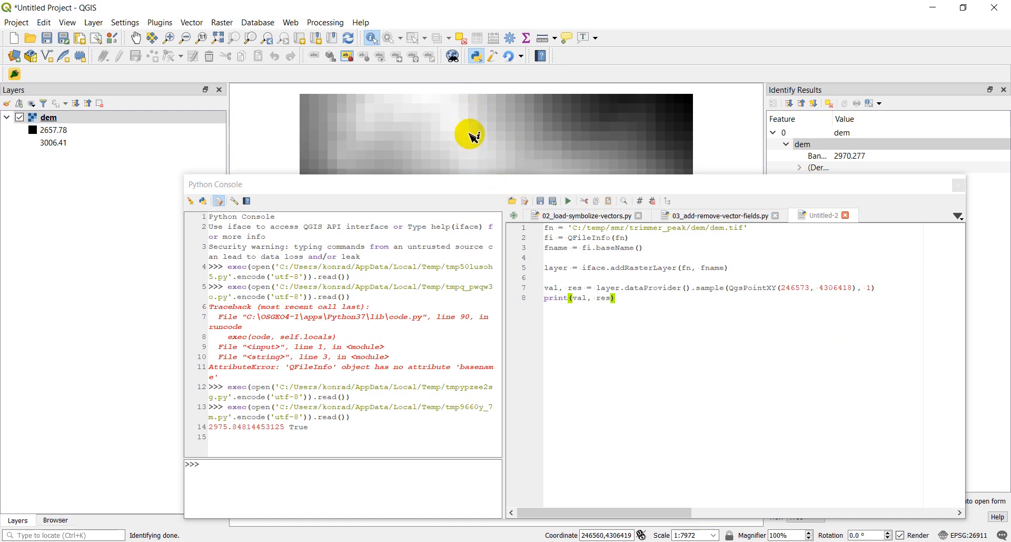
mouse_move(473, 174)
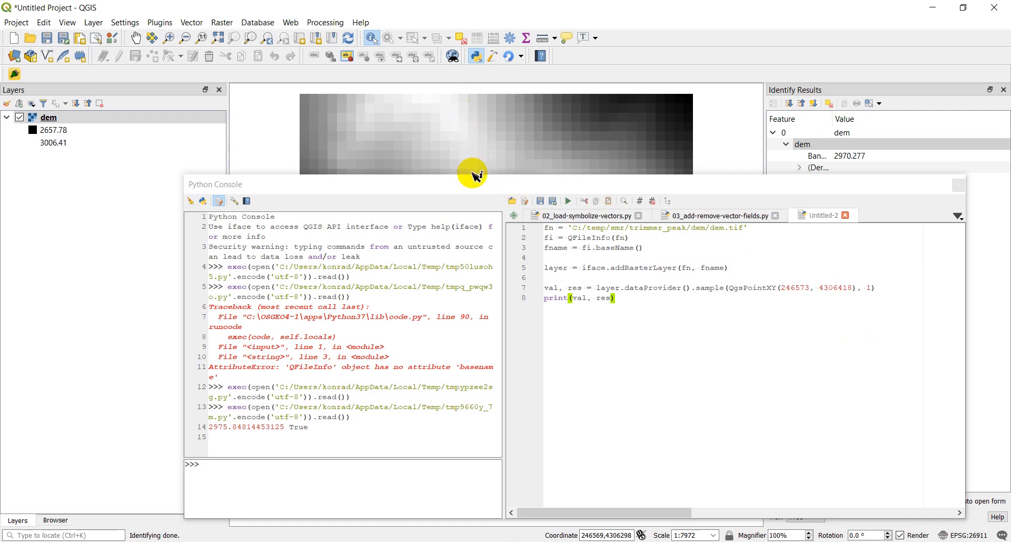
mouse_move(468, 140)
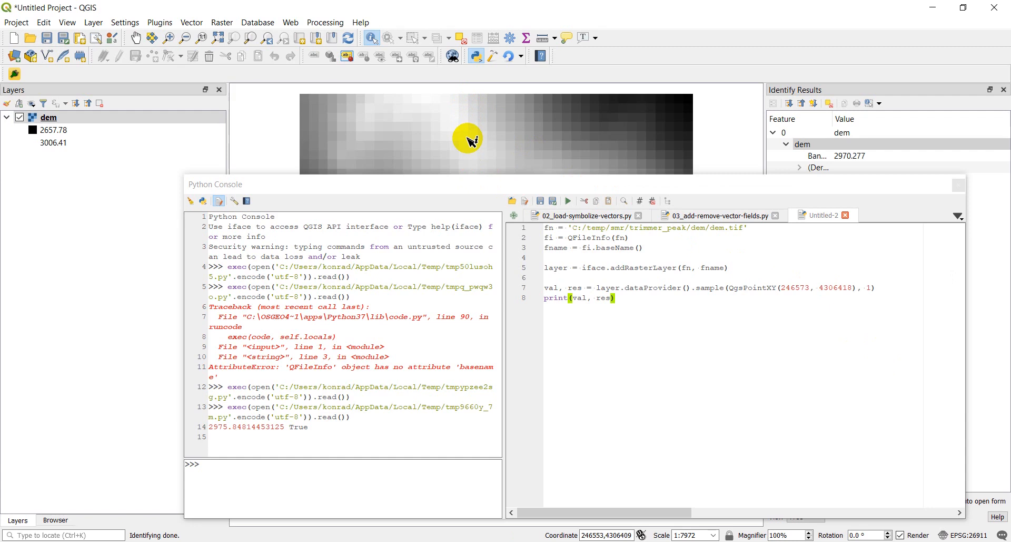
mouse_move(463, 132)
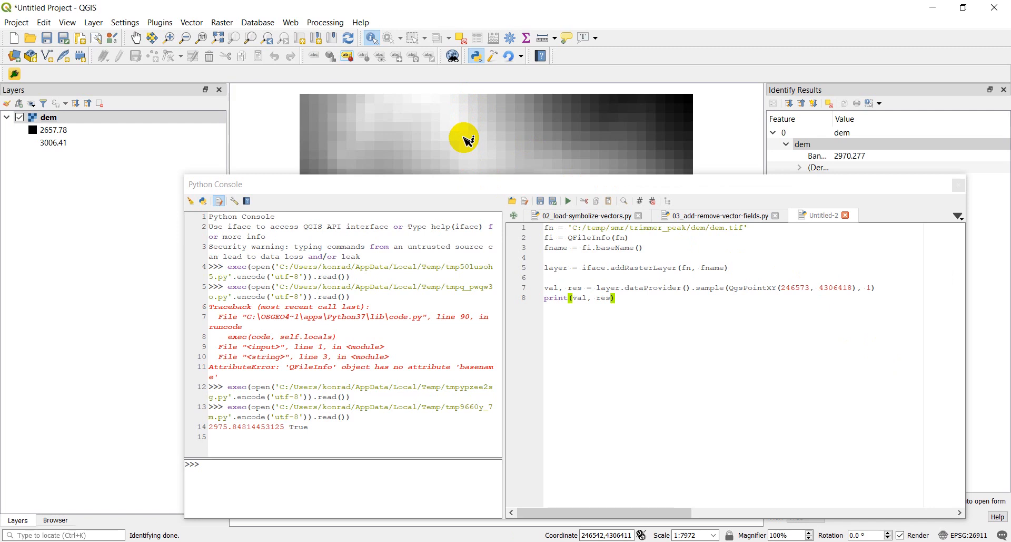
mouse_move(471, 141)
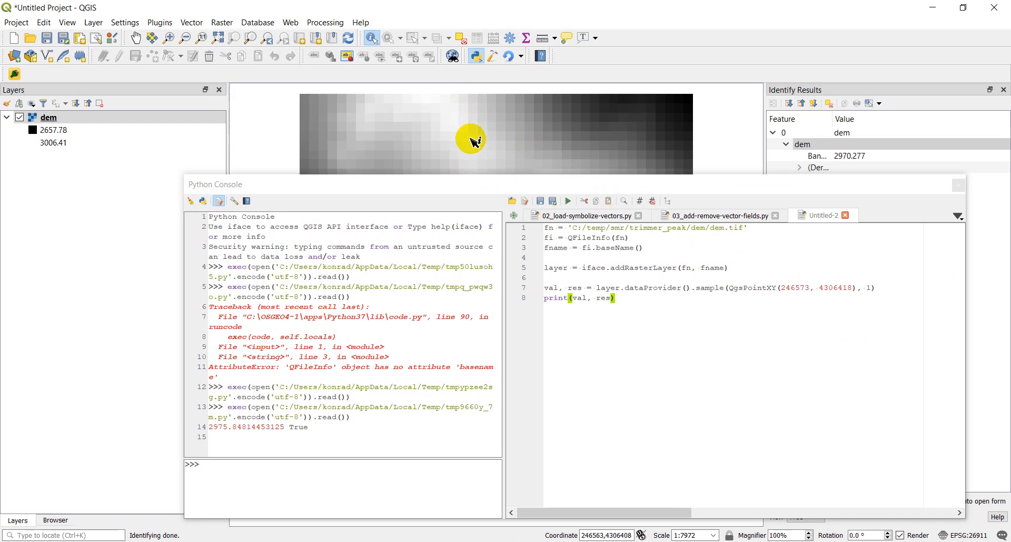
mouse_move(472, 139)
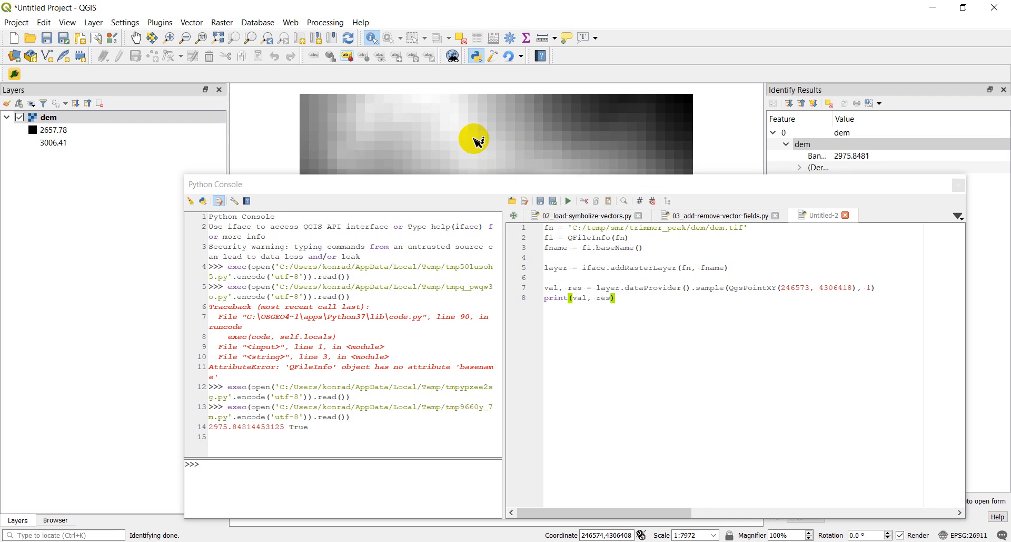
mouse_move(967, 183)
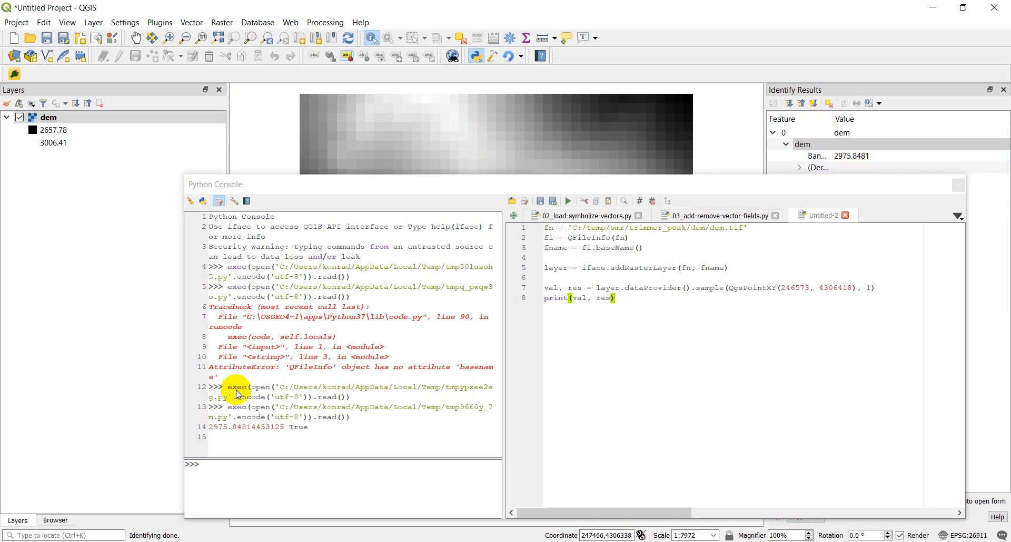
mouse_move(696, 348)
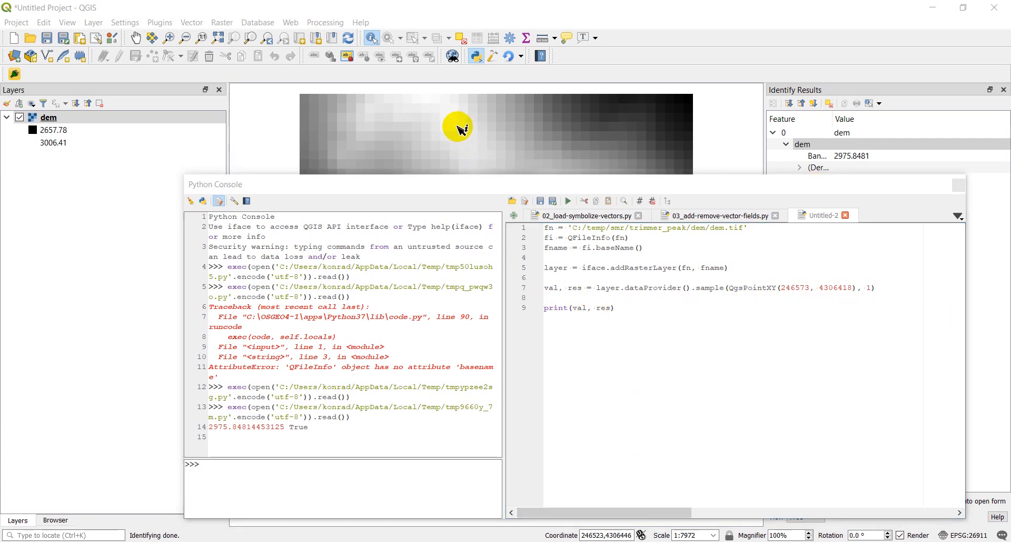
mouse_move(489, 128)
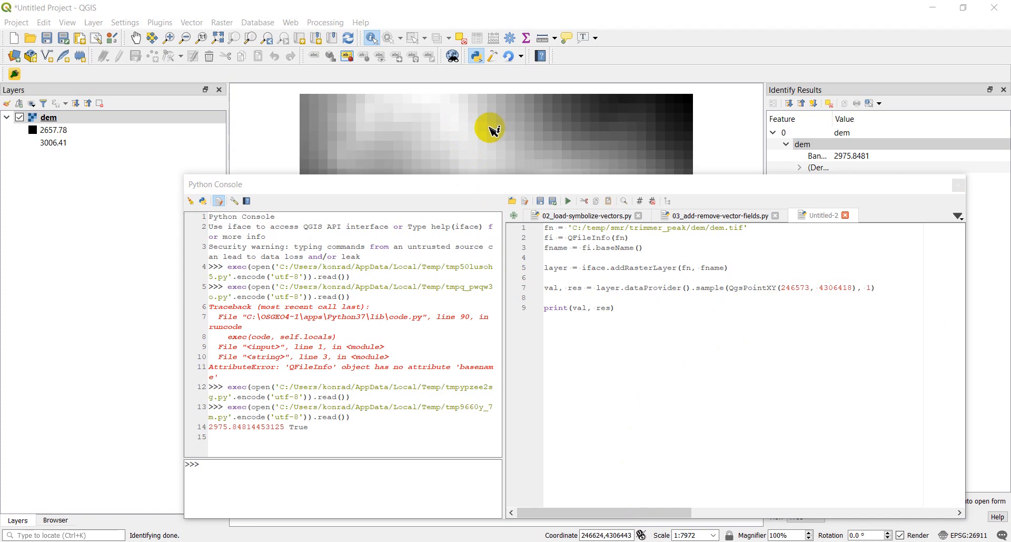
mouse_move(504, 129)
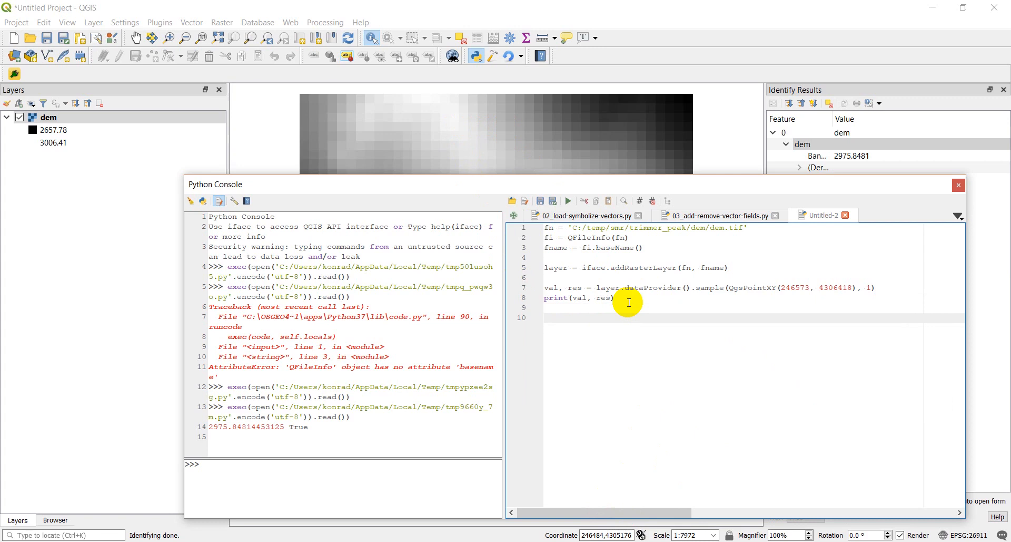
Step: Add layer.dataProvider().identify( with QgsPointXY(246573, 4306418)
type("layer.dat")
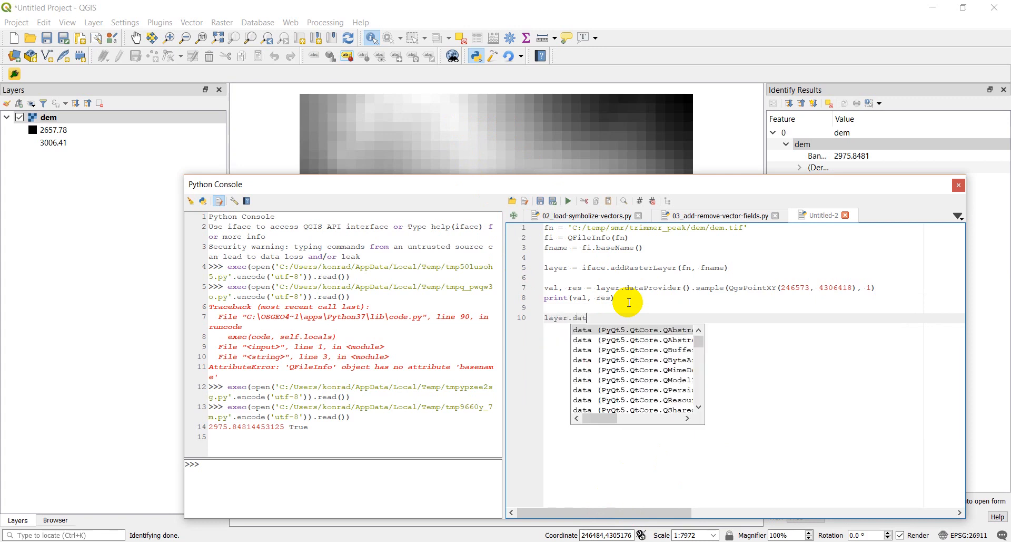
type("aProvider")
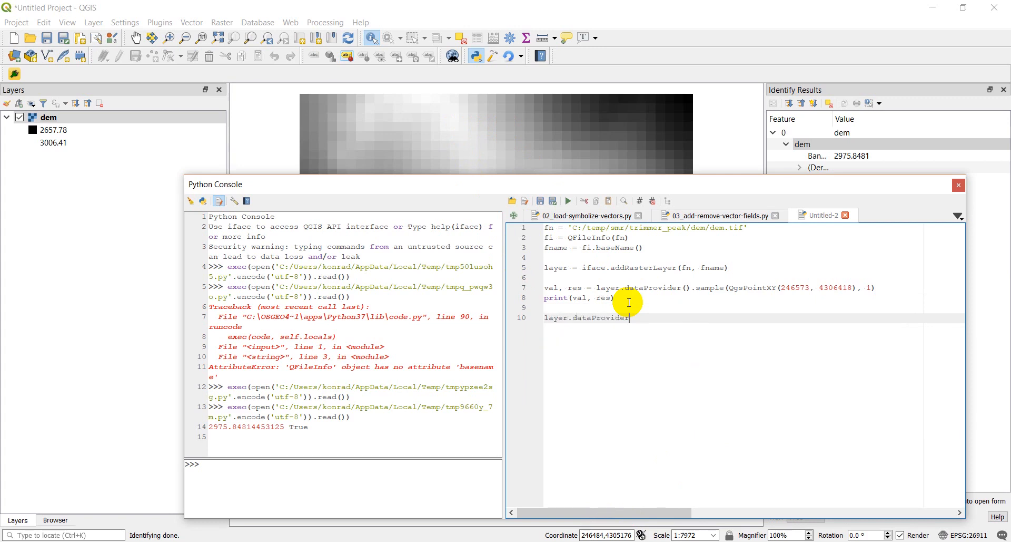
type("().identify(")
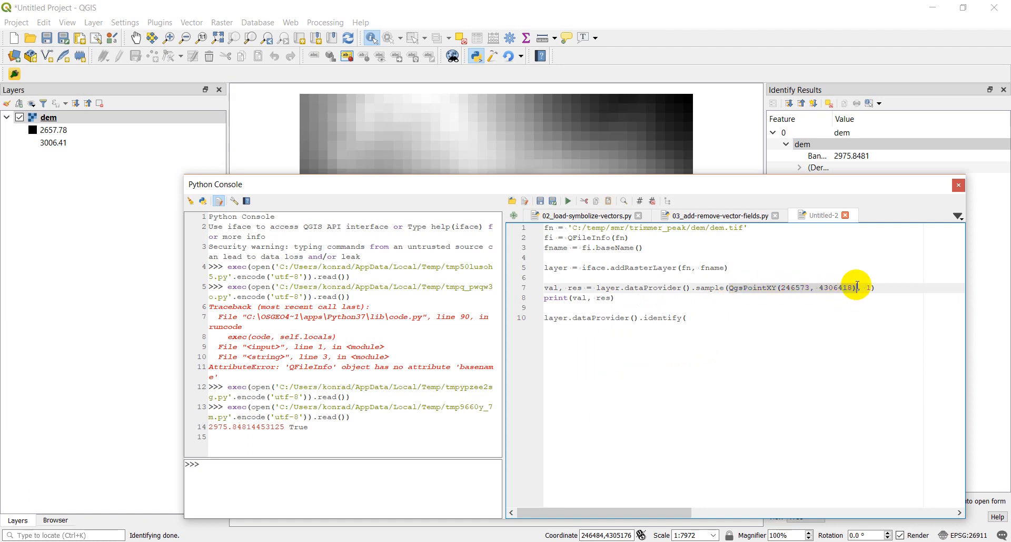
type("QgsPointXY(246573, 4306418),")
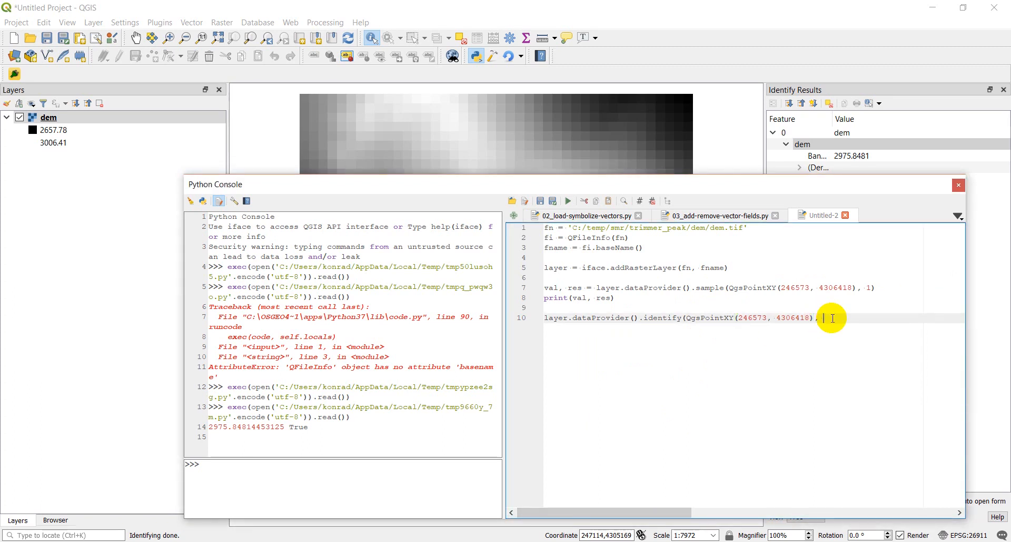
Step: Pass QgsRaster.IdentifyFormat as the identify format argument via autocomplete
type("d")
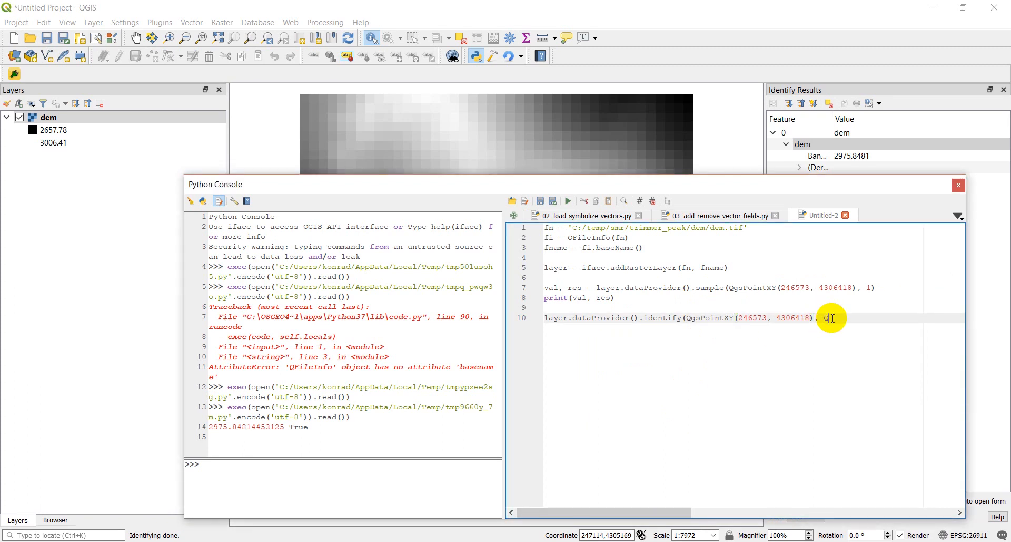
type("QgsRaster")
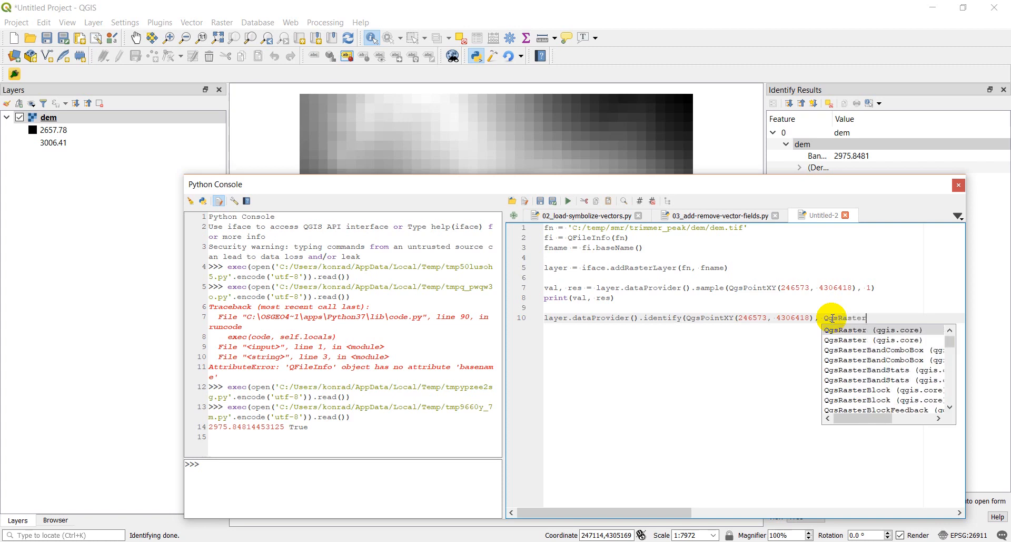
type("I")
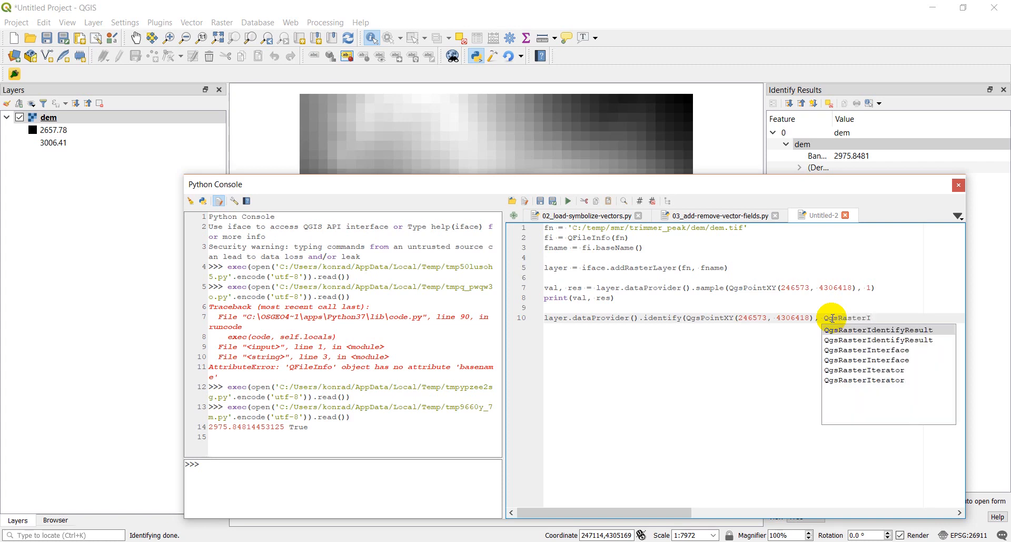
type("de")
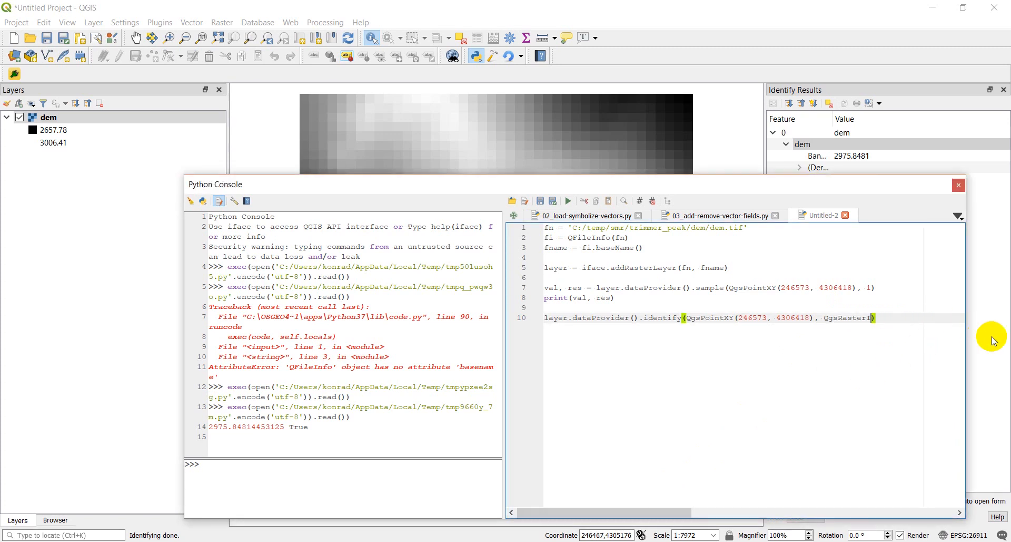
type("I")
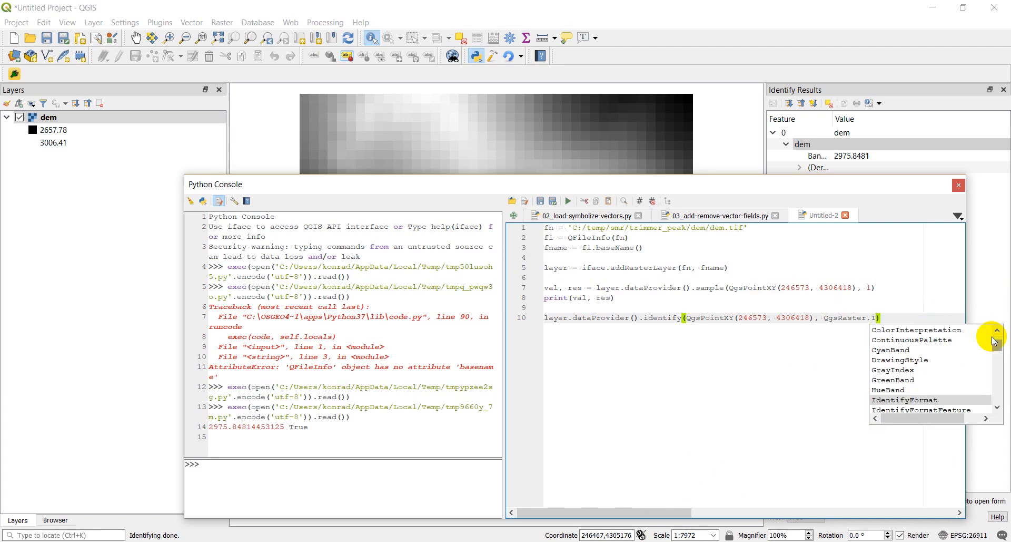
left_click(904, 399)
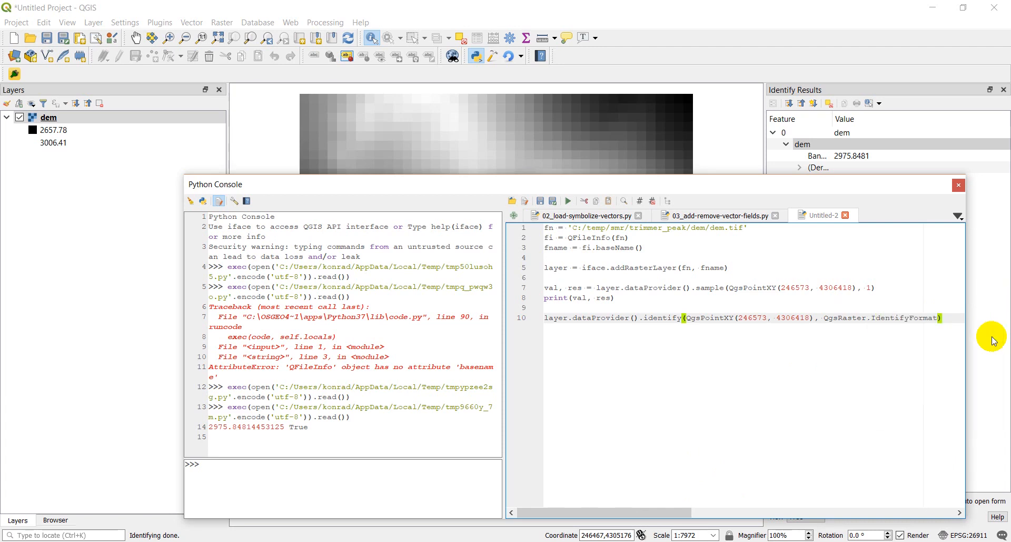
mouse_move(905, 355)
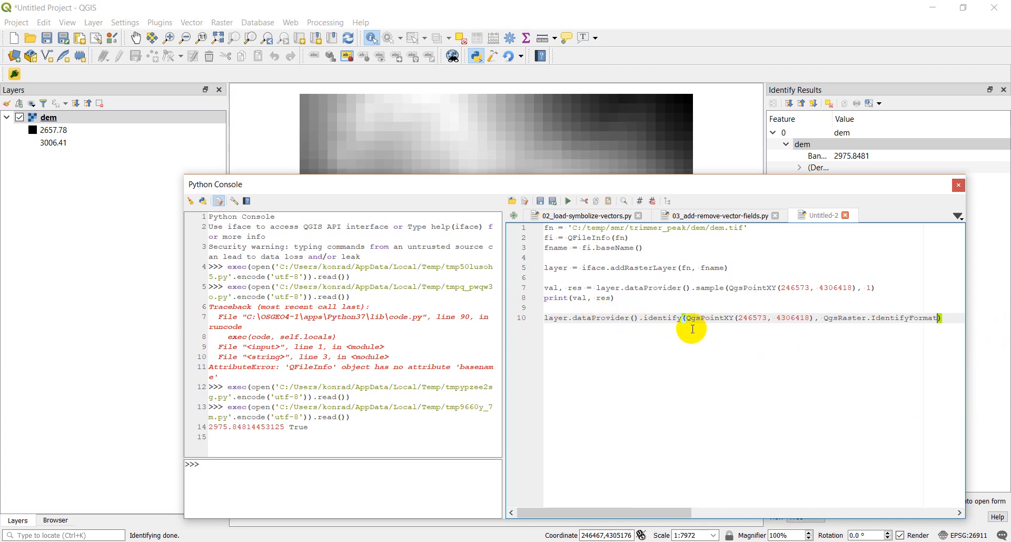
mouse_move(580, 327)
type("ident = ")
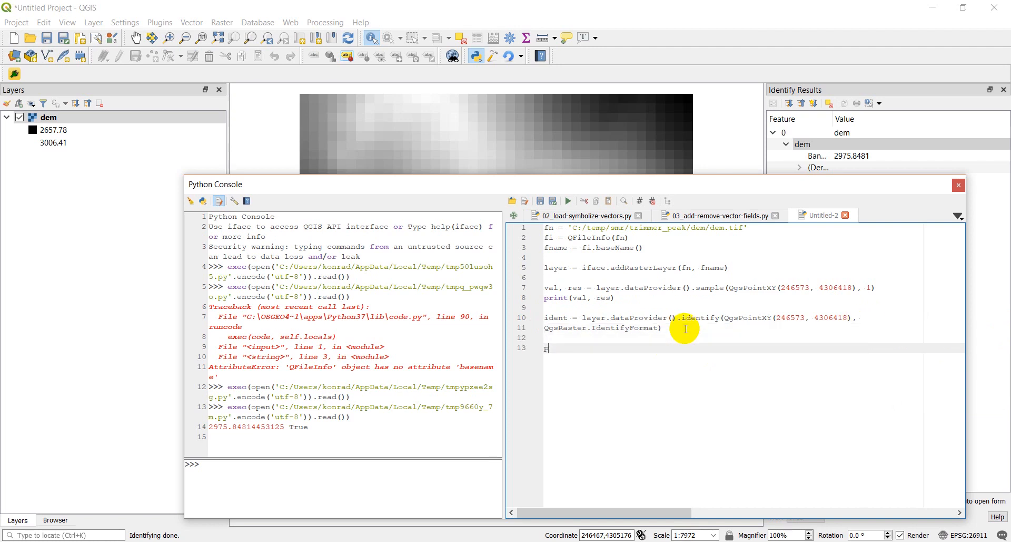
Step: Add print(ident) as the script's final line
type("print(ind")
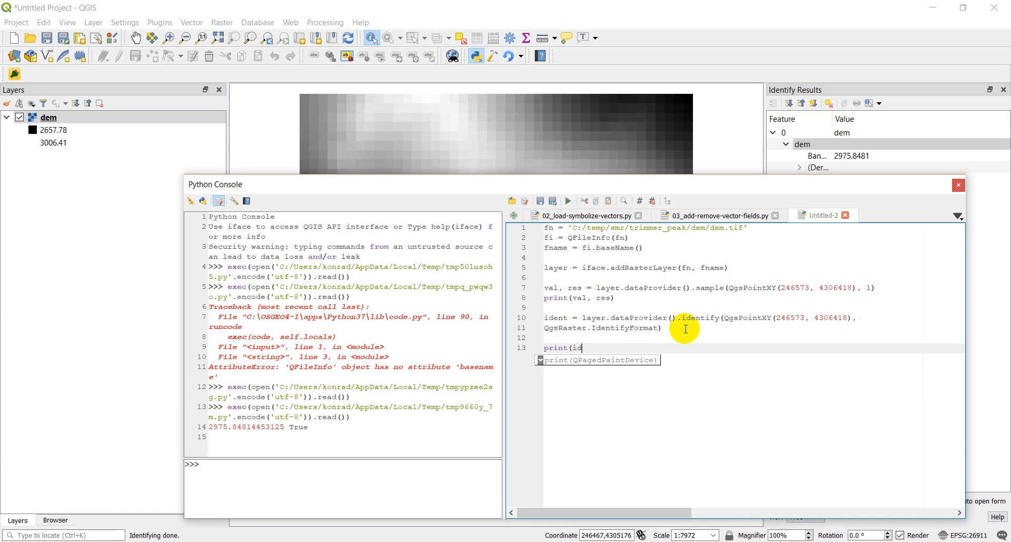
type("ent)")
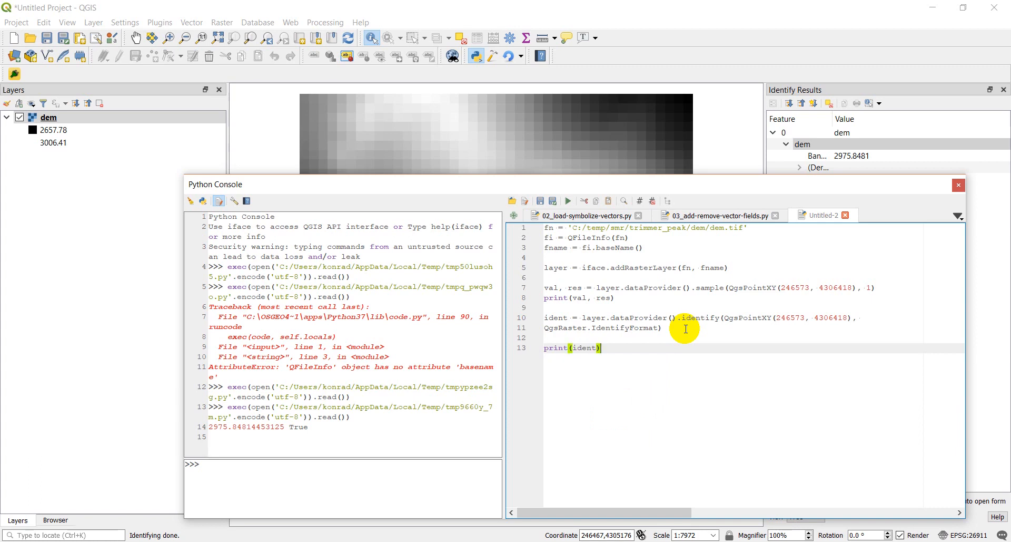
mouse_move(605, 327)
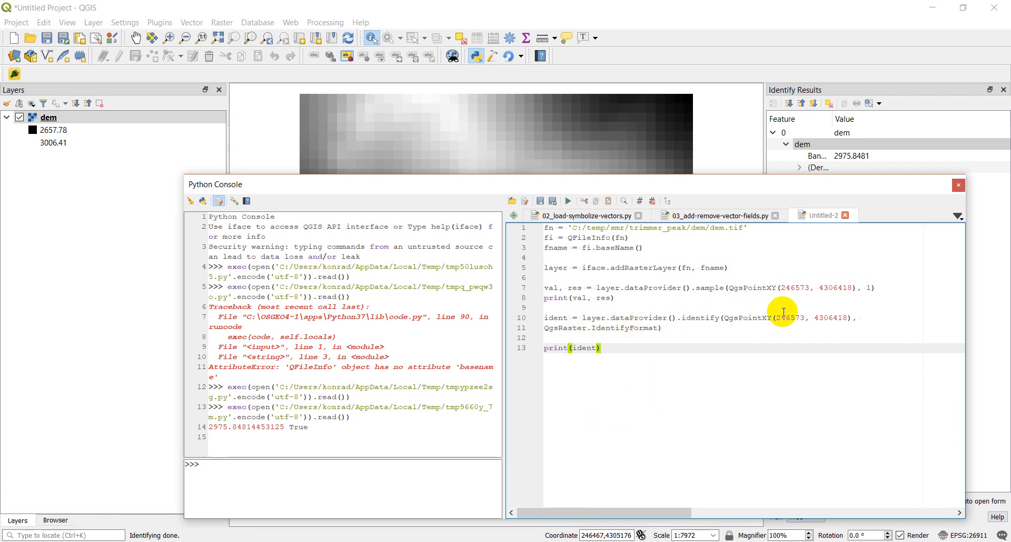
mouse_move(669, 298)
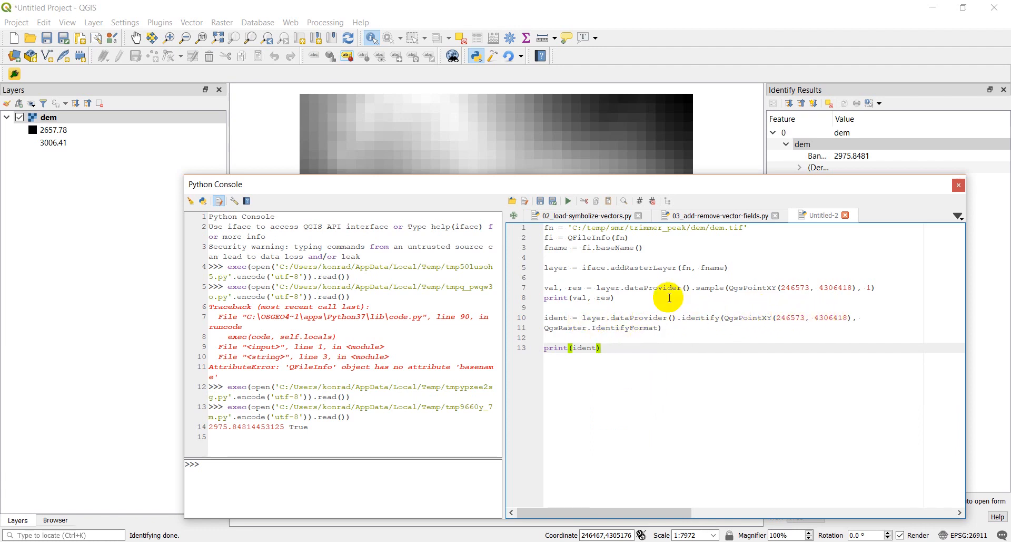
mouse_move(663, 370)
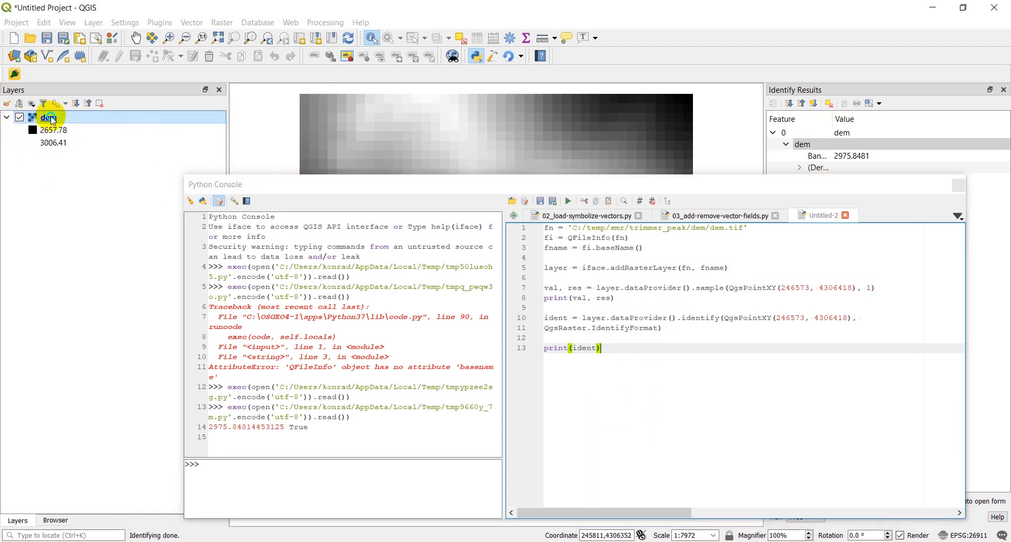
Step: Correct the identify format to QgsRaster.IdentifyFormatValue, remove the dem layer and rerun the script
right_click(46, 117)
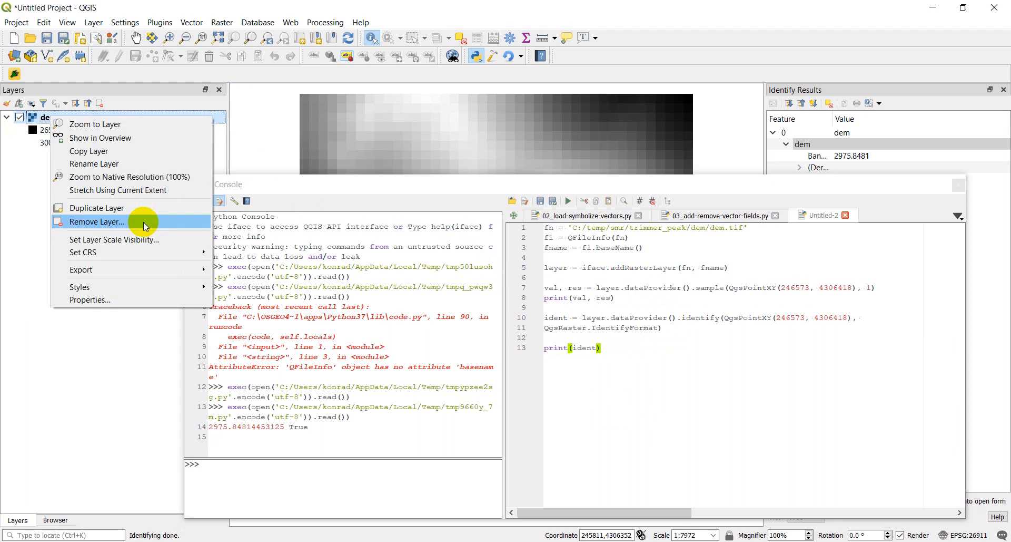
left_click(96, 221)
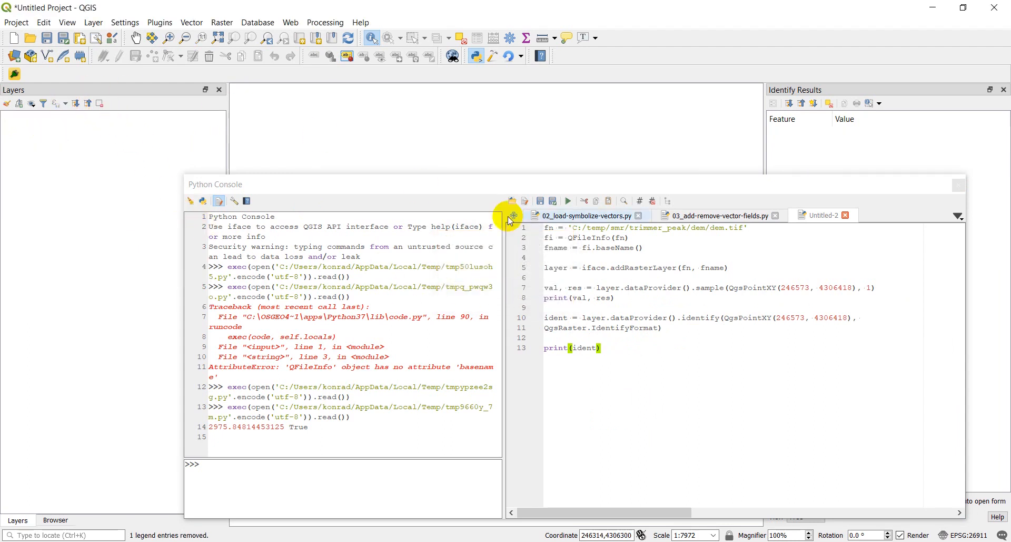
left_click(567, 200)
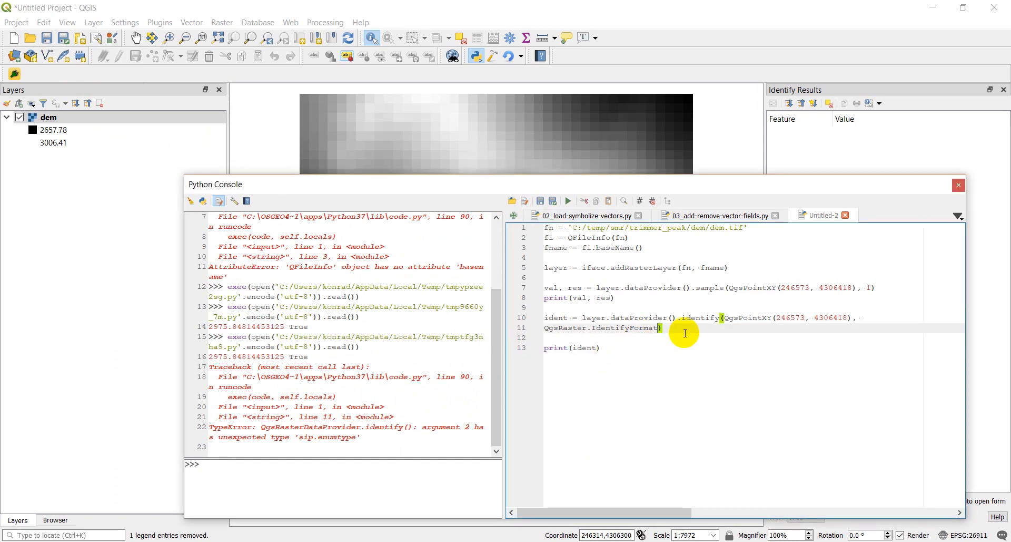
type("Value")
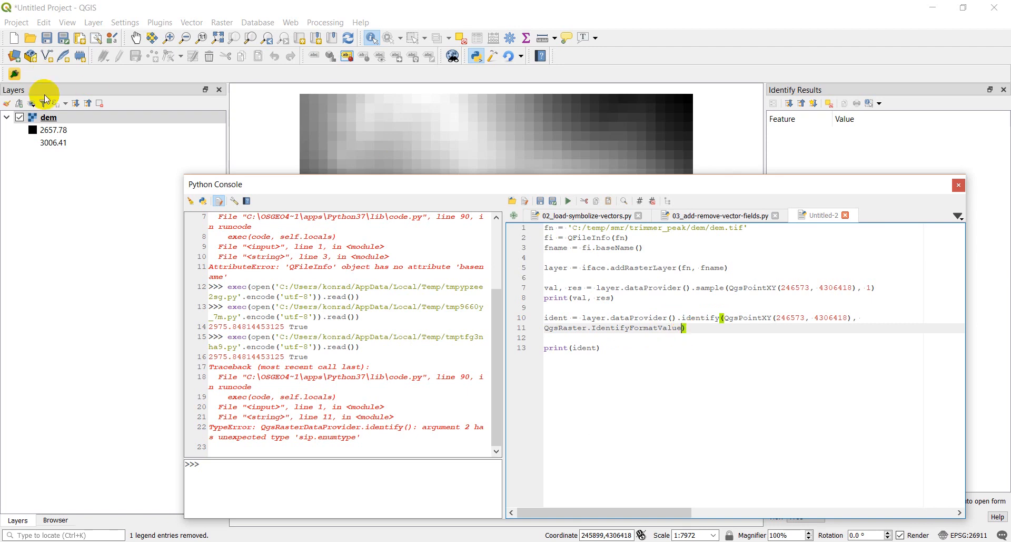
right_click(49, 117)
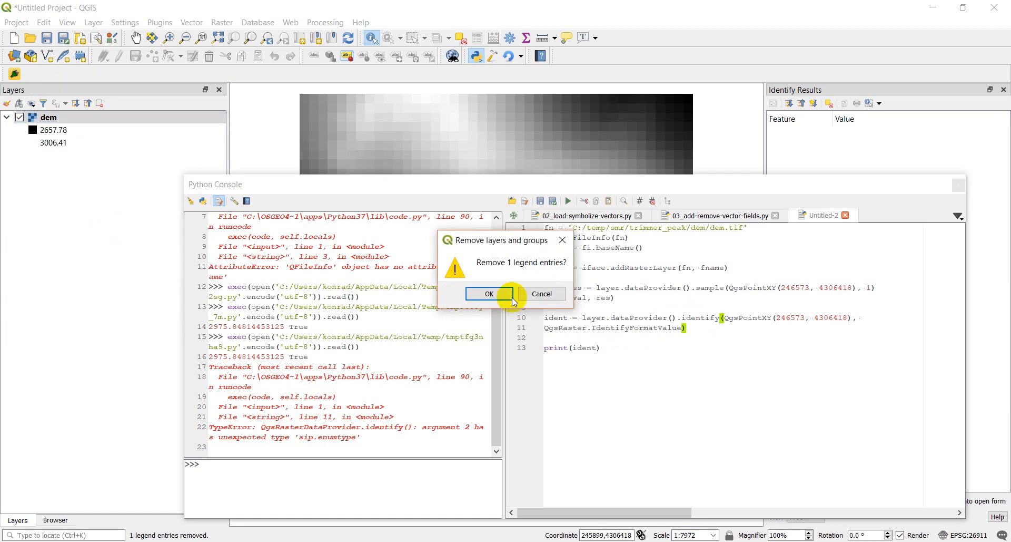
left_click(488, 293)
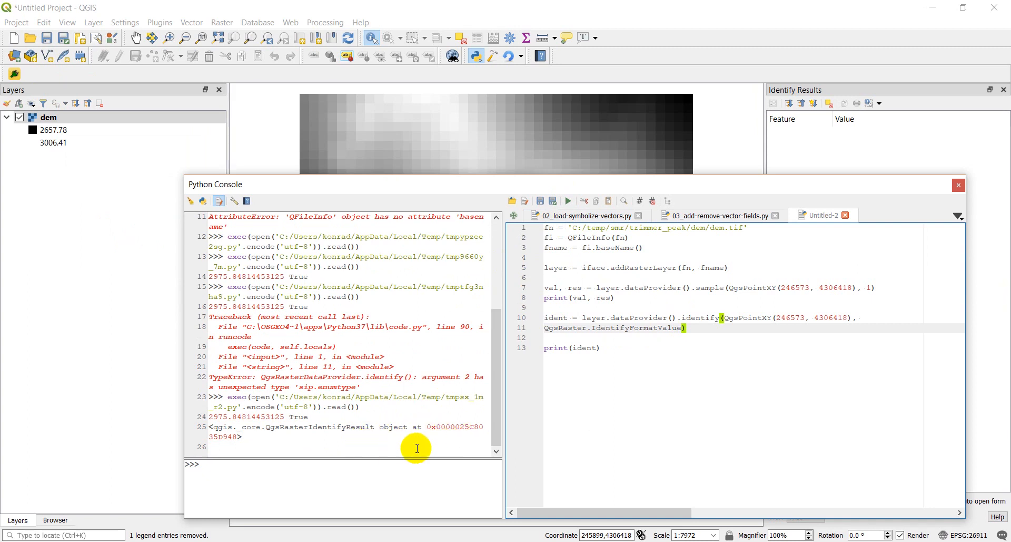
mouse_move(618, 473)
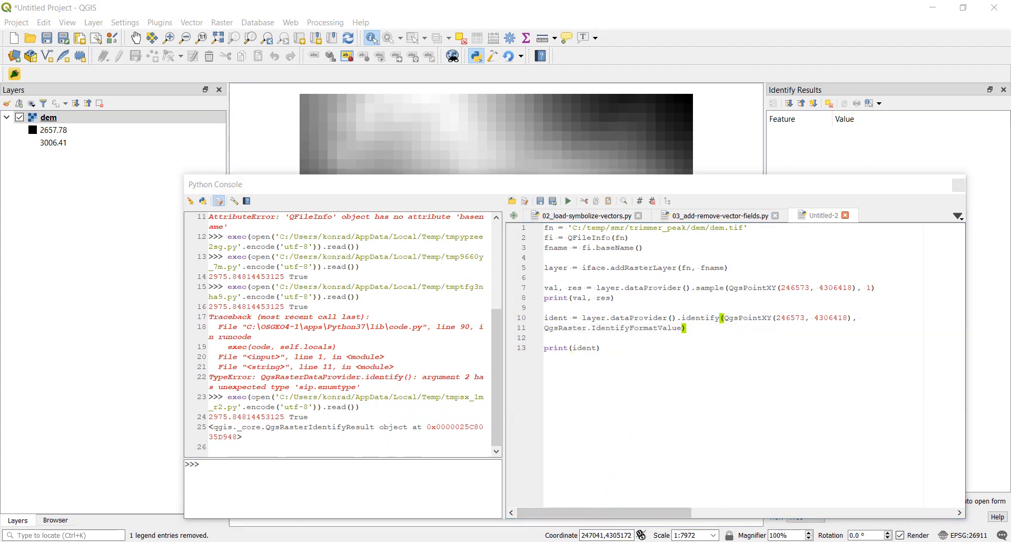
Step: Change the last line to print ident.results(), remove the dem layer and rerun to get {1: 2975.84814453125}
left_click(599, 347)
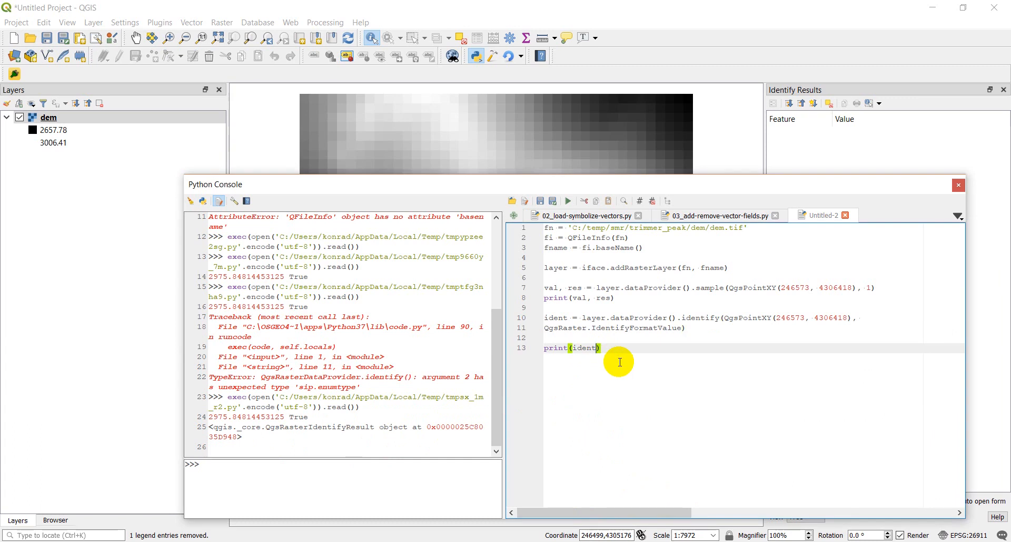
type(".results")
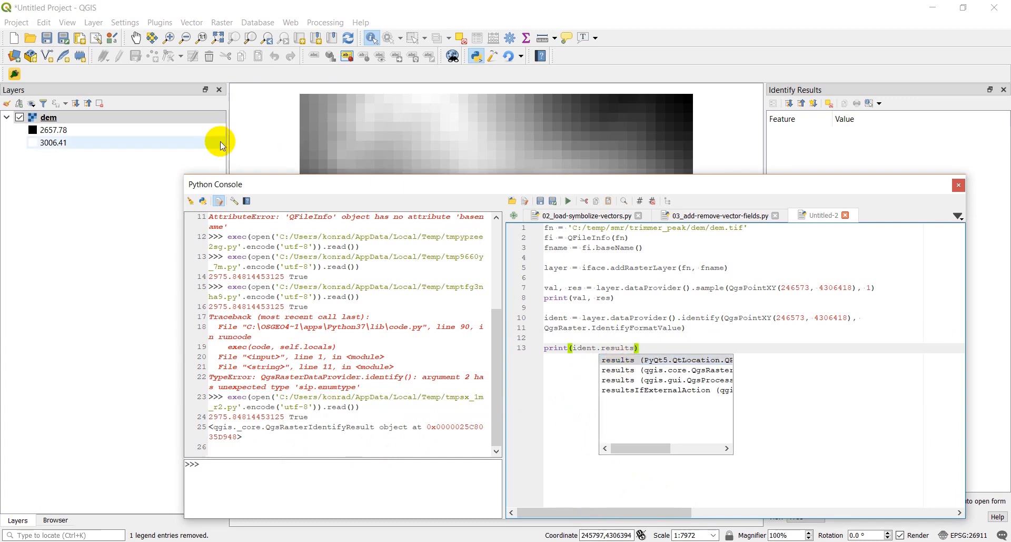
right_click(47, 117)
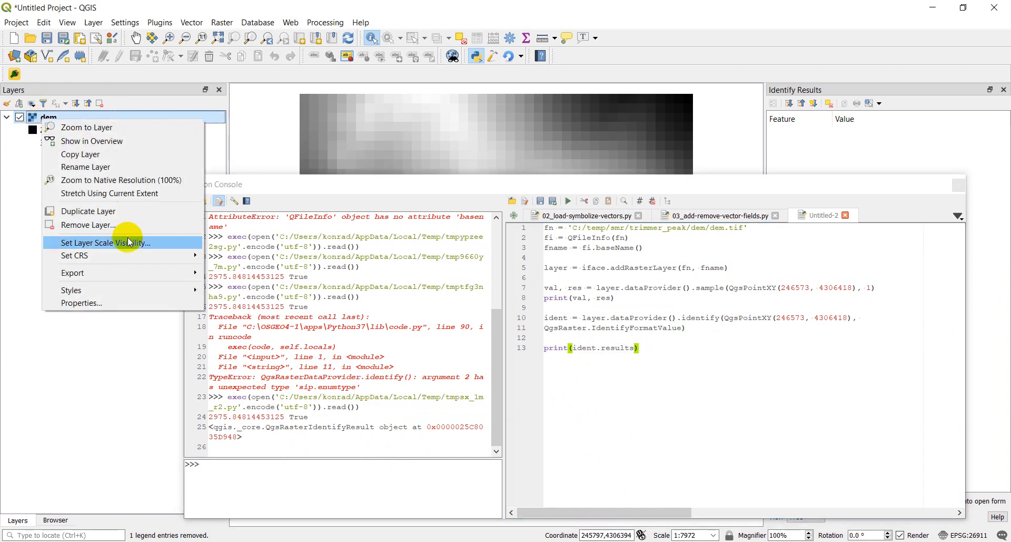
left_click(87, 225)
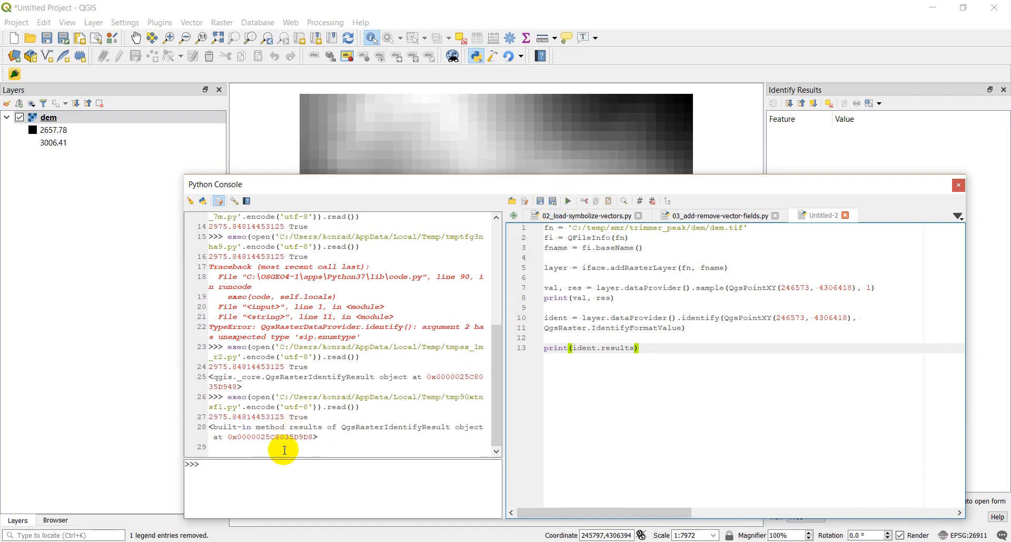
mouse_move(347, 437)
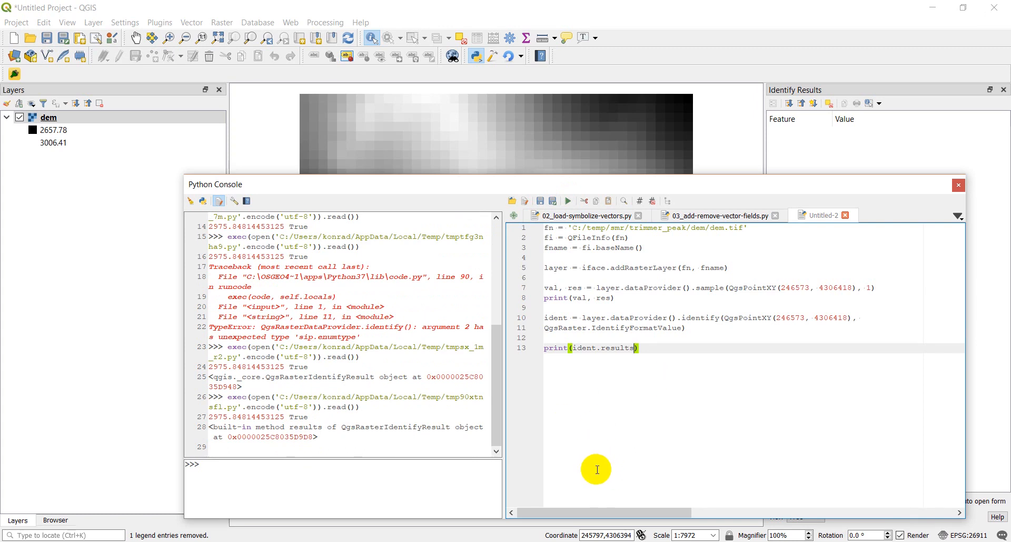
mouse_move(597, 469)
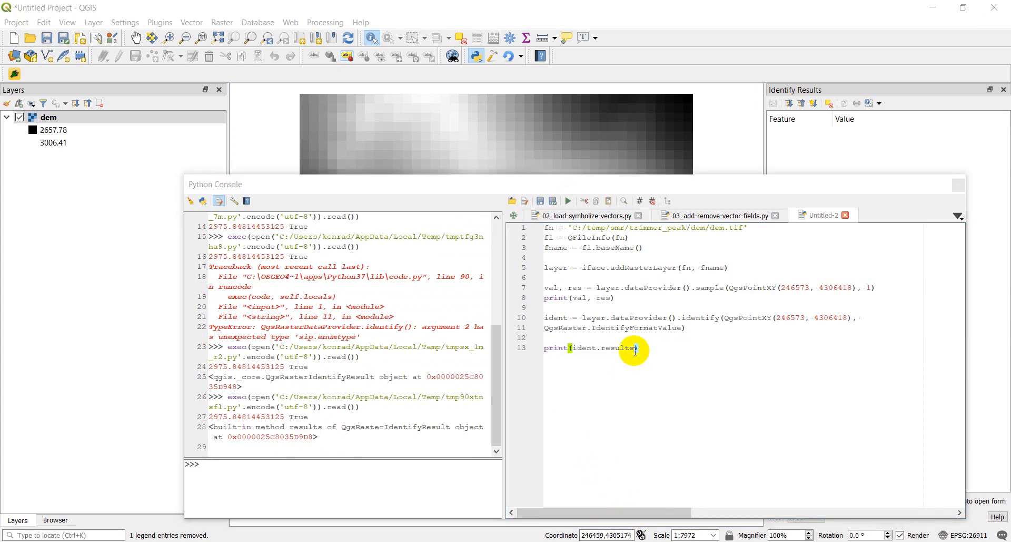
type("()")
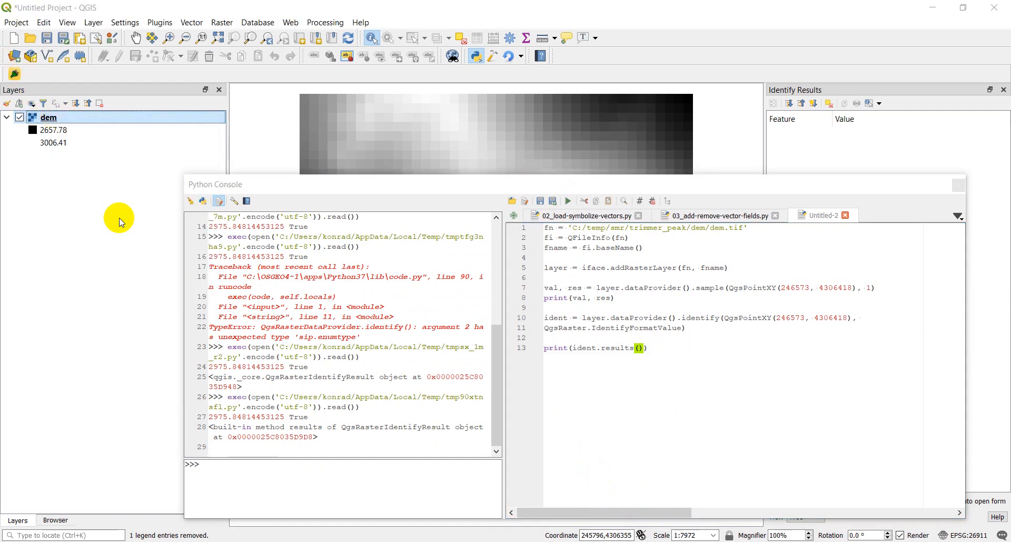
left_click(566, 200)
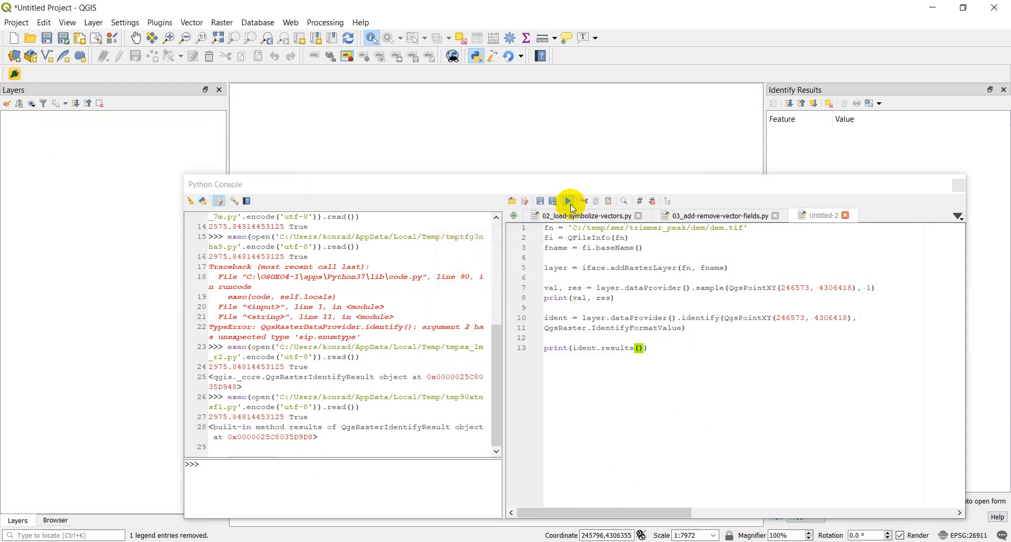
left_click(567, 200)
type("0")
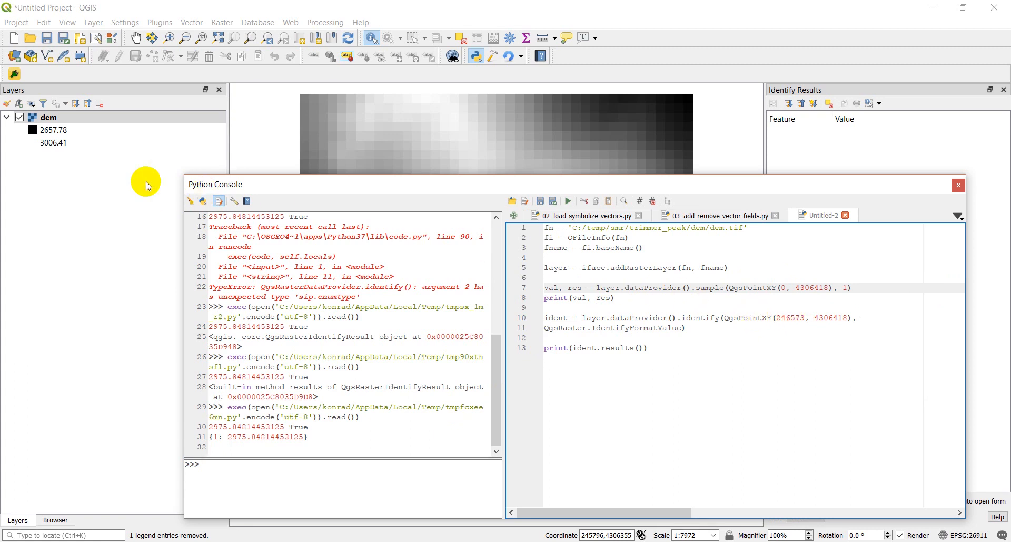
Step: With the sample easting set to 0, remove the dem layer and rerun to print nan False
right_click(47, 117)
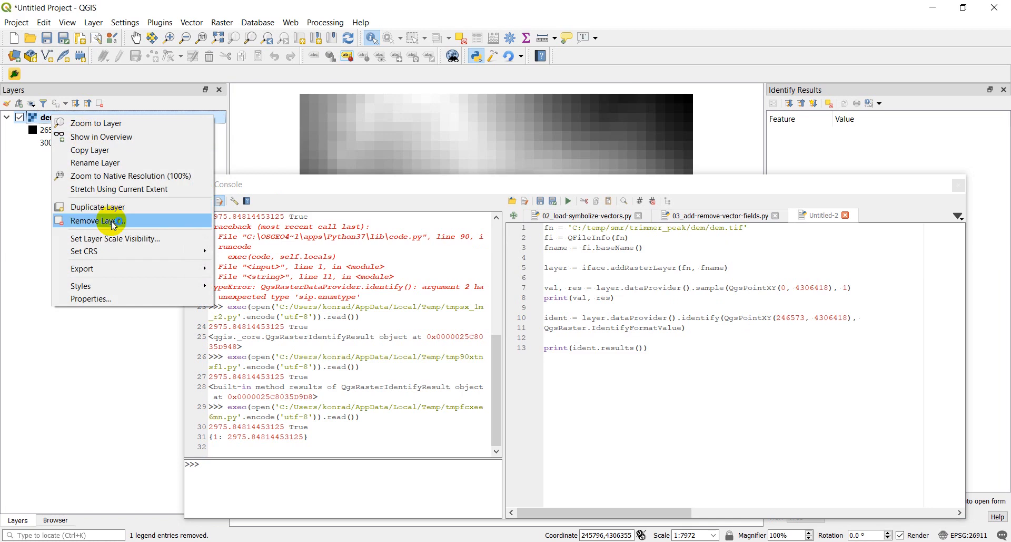
left_click(103, 220)
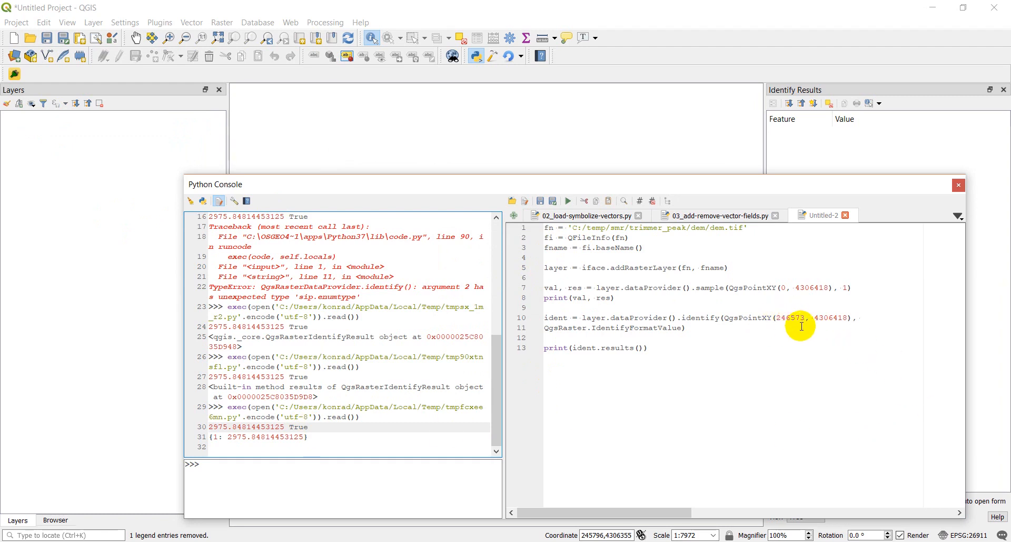
mouse_move(618, 270)
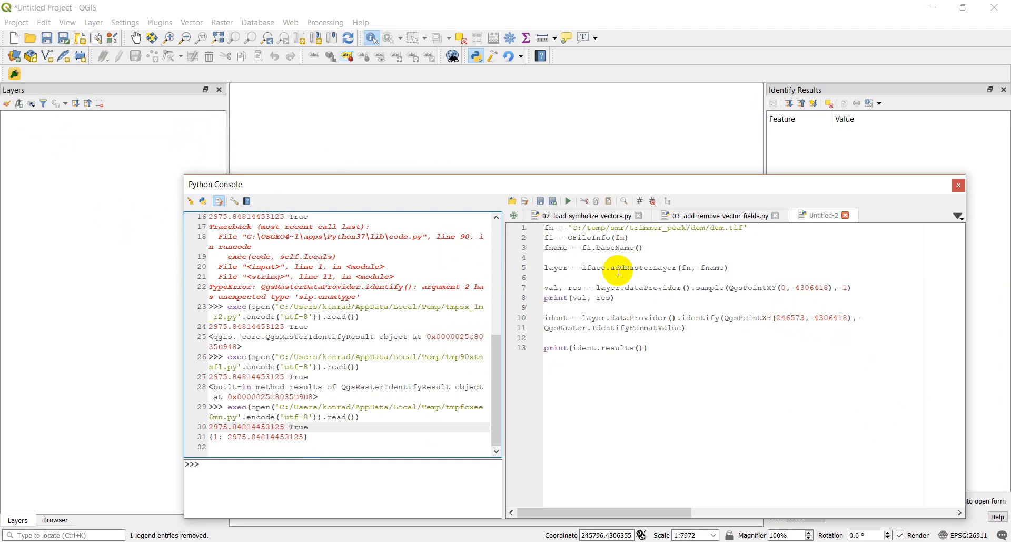
left_click(568, 200)
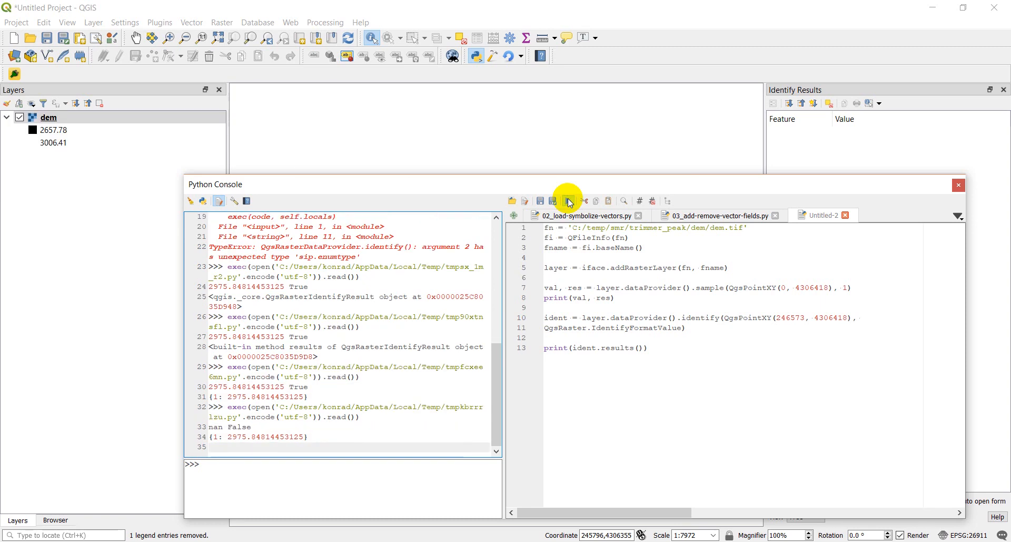
left_click(567, 200)
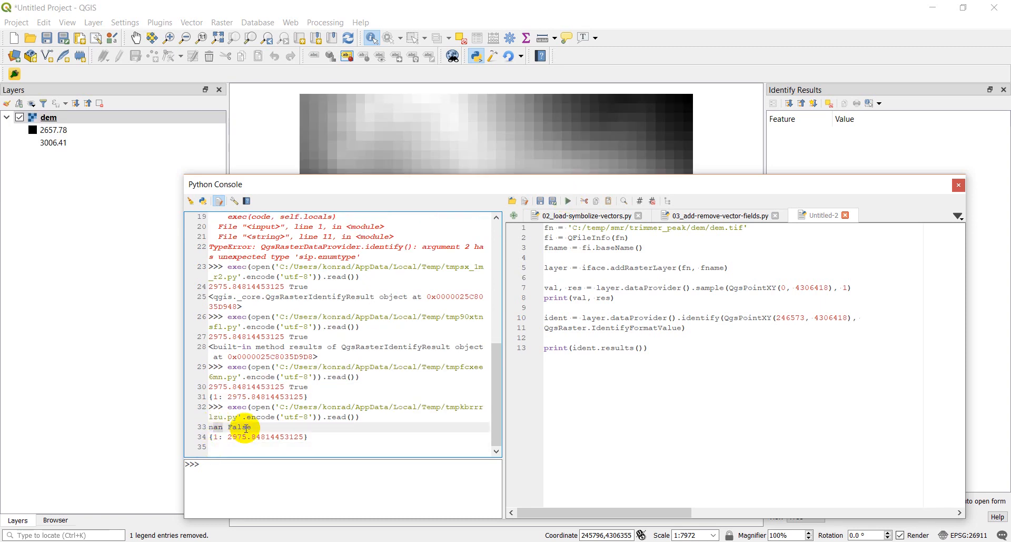
mouse_move(637, 304)
type("0")
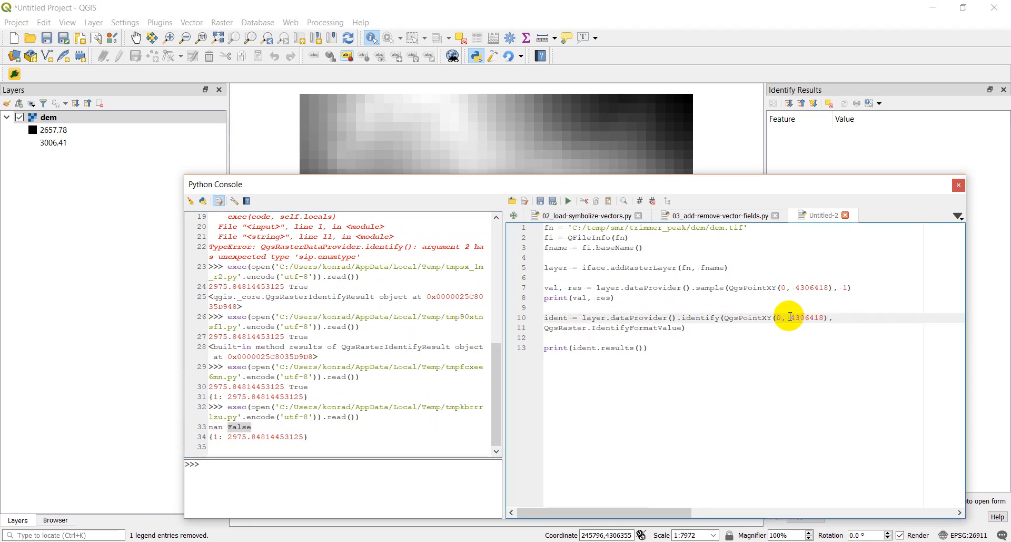
Step: With the identify easting also 0, remove the dem layer and rerun to print nan False and {1: None}
left_click(50, 117)
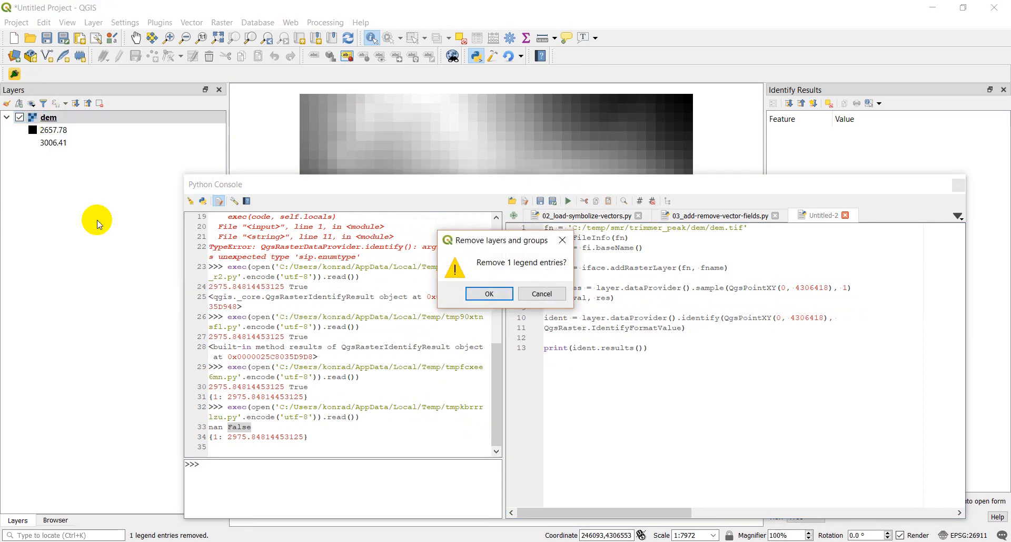
left_click(488, 293)
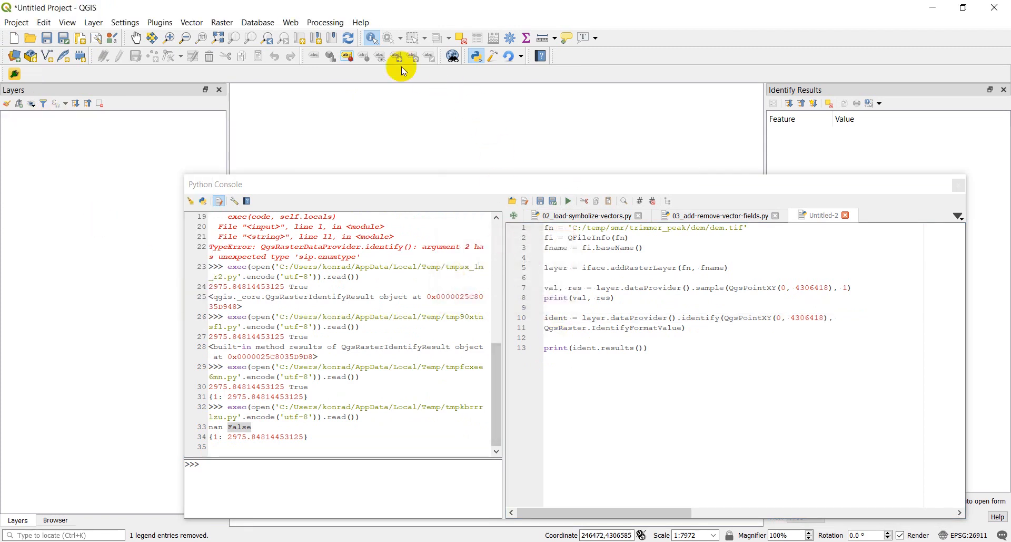
left_click(568, 198)
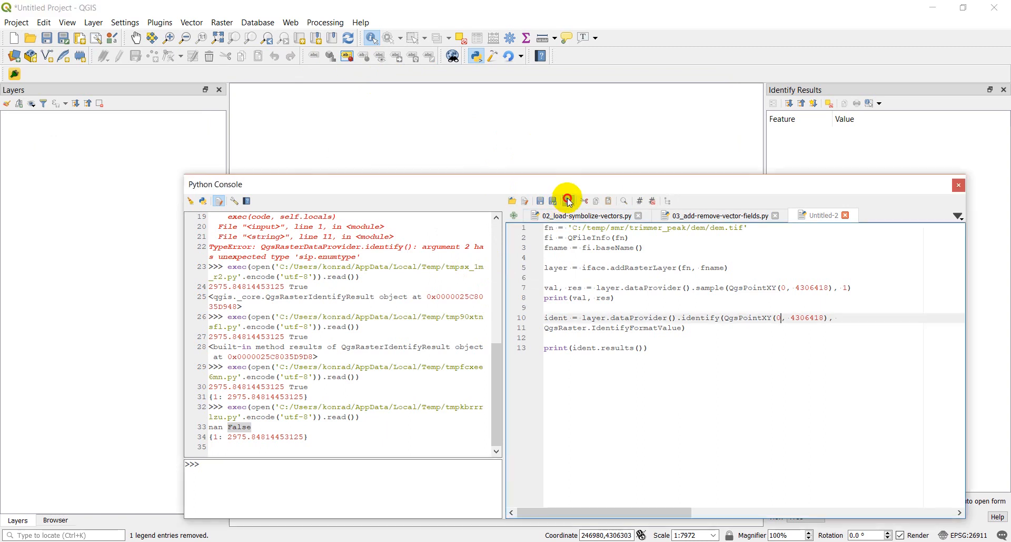
left_click(566, 200)
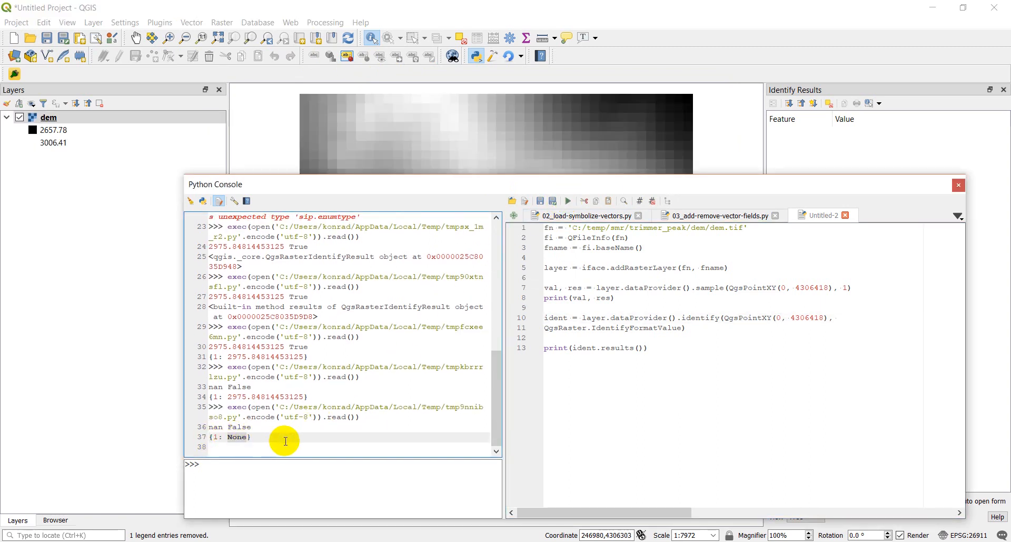
mouse_move(694, 403)
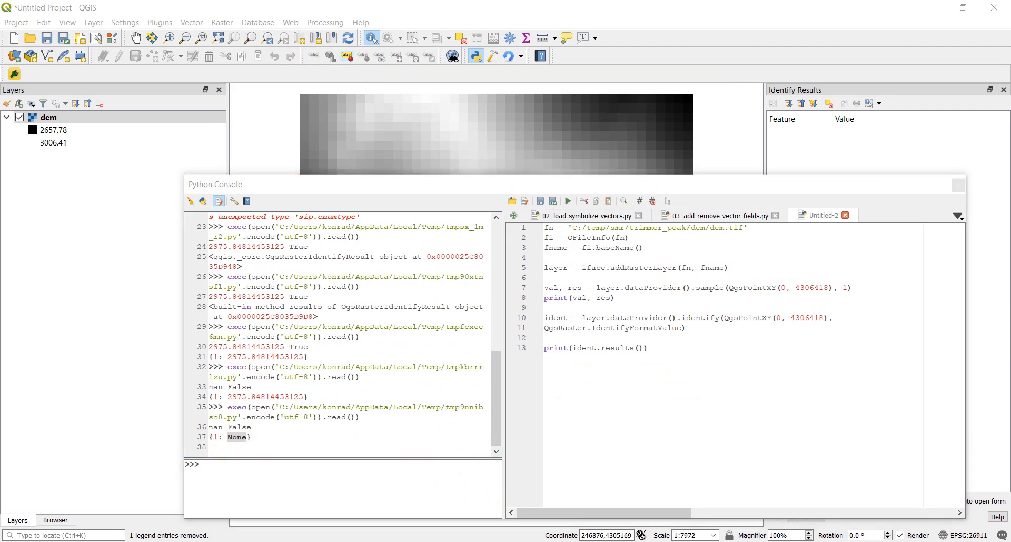
mouse_move(625, 340)
type("print(id")
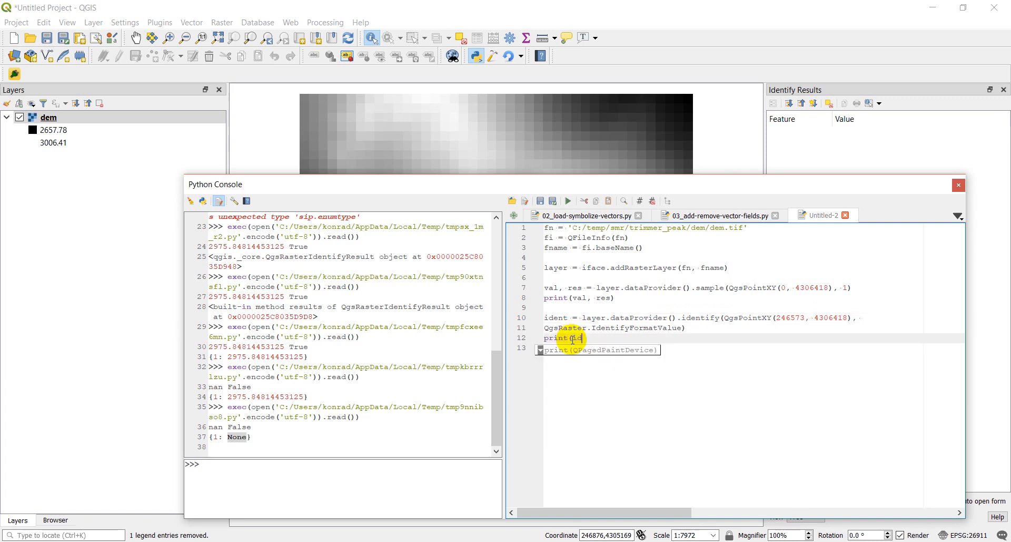
Step: Add print(ident.isValid()) and rerun, showing True for the identify result
type("ent.isValid())")
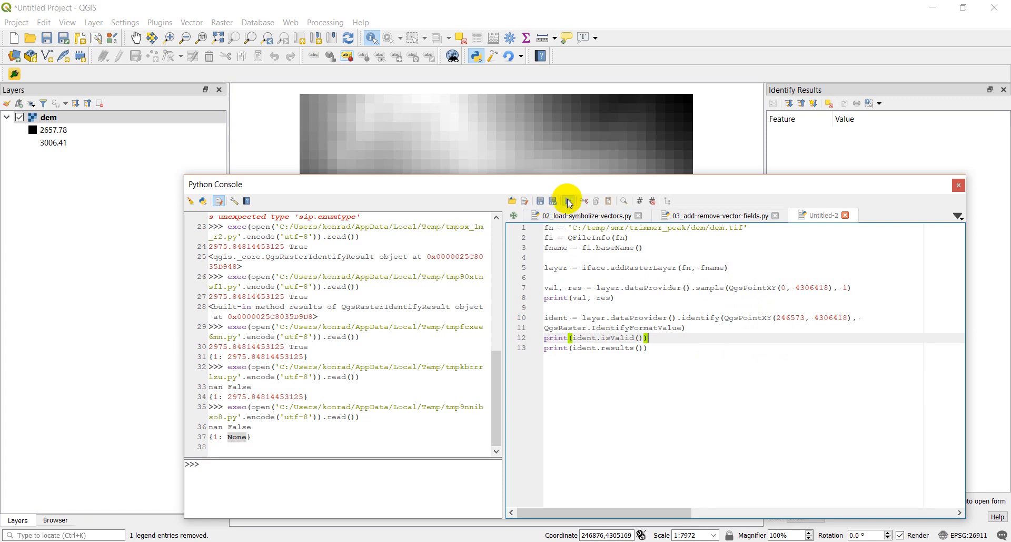
left_click(566, 200)
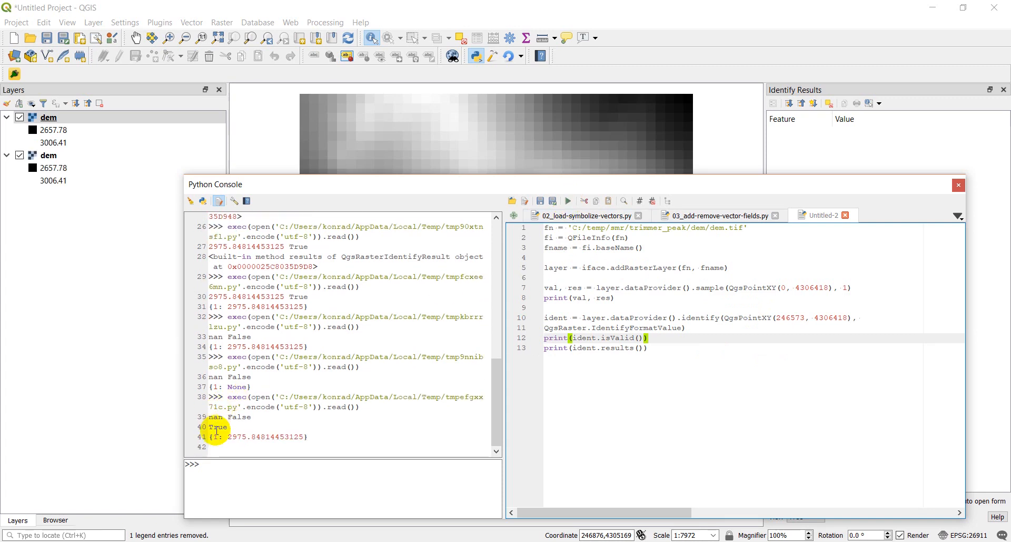
mouse_move(658, 377)
type("0")
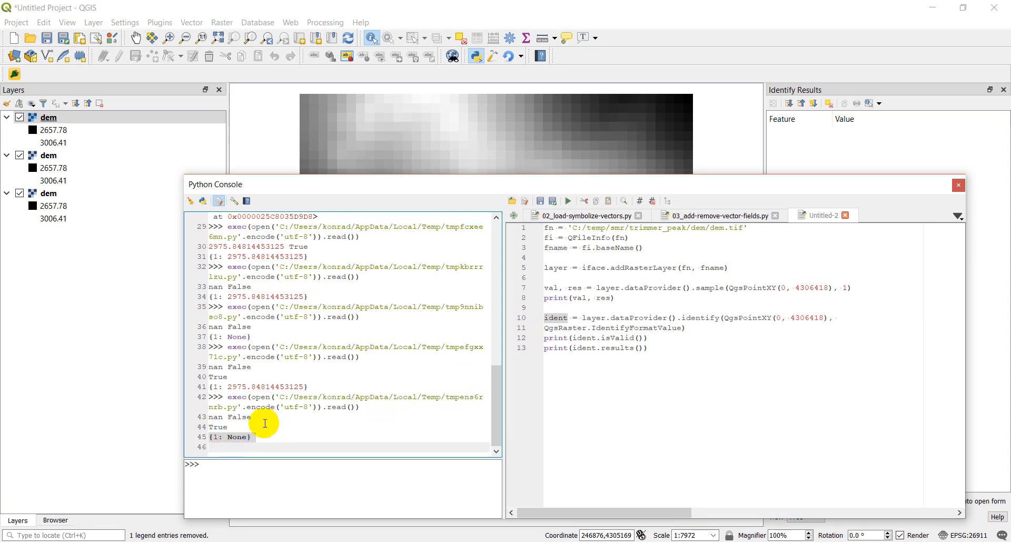
mouse_move(655, 329)
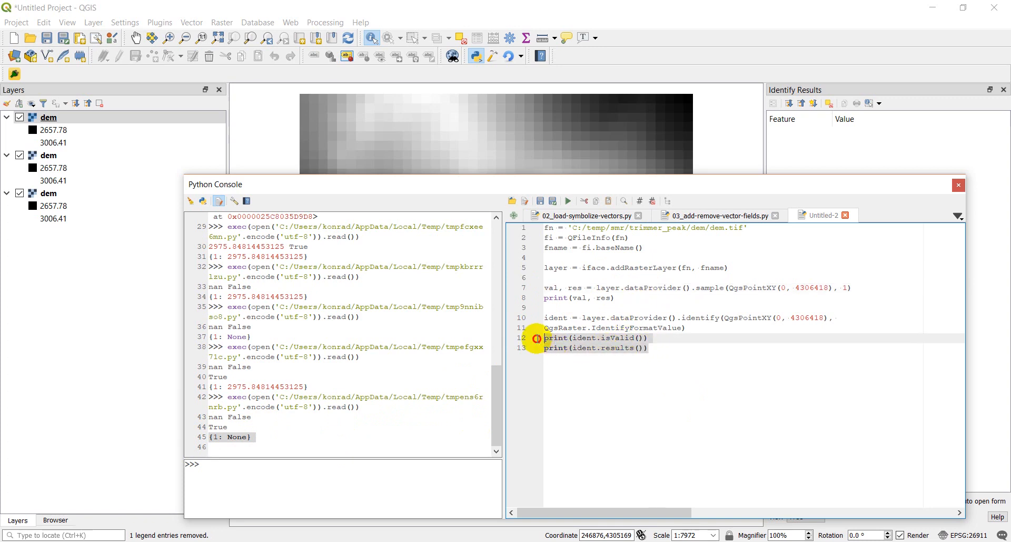
mouse_move(575, 306)
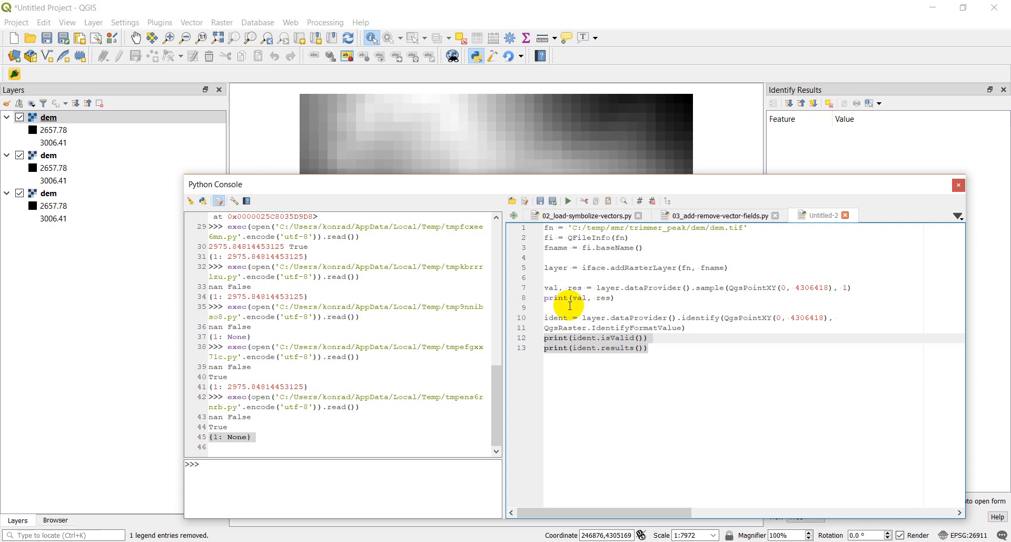
mouse_move(545, 234)
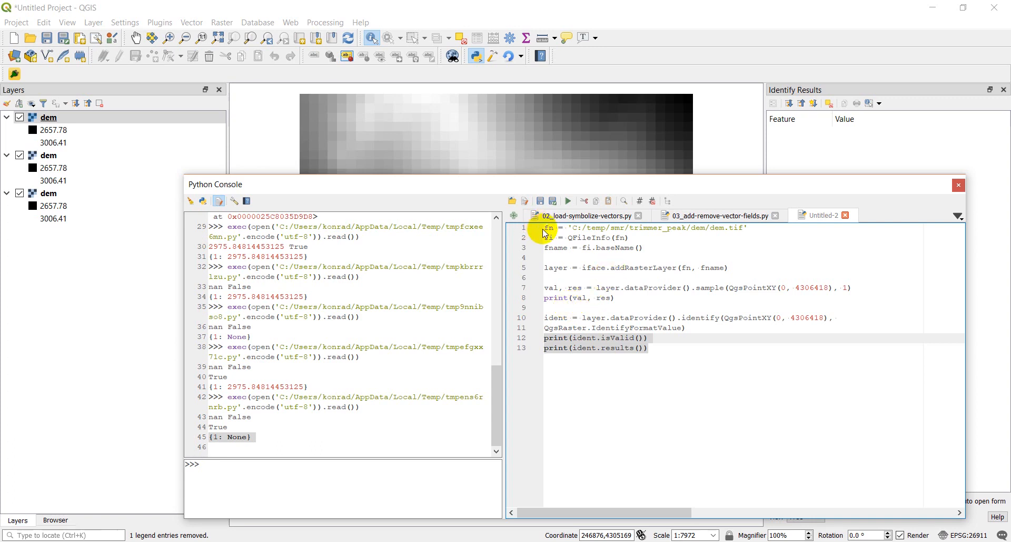